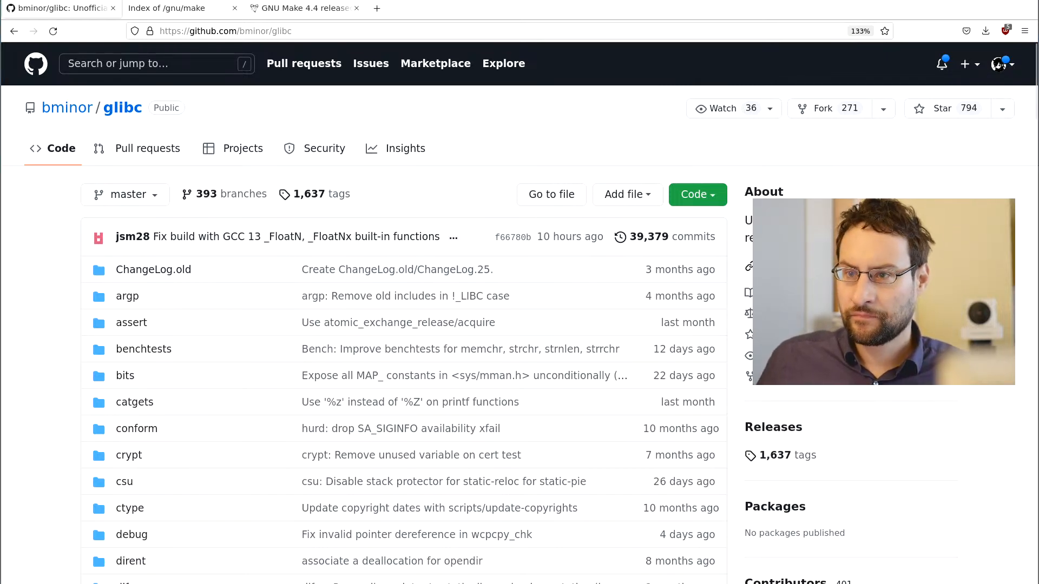
Read the GNU Make 4.4 announcement's NEWS deprecation and backward-incompatibility warnings in the release tab.
{"action": "left_click", "coordinate": [302, 7]}
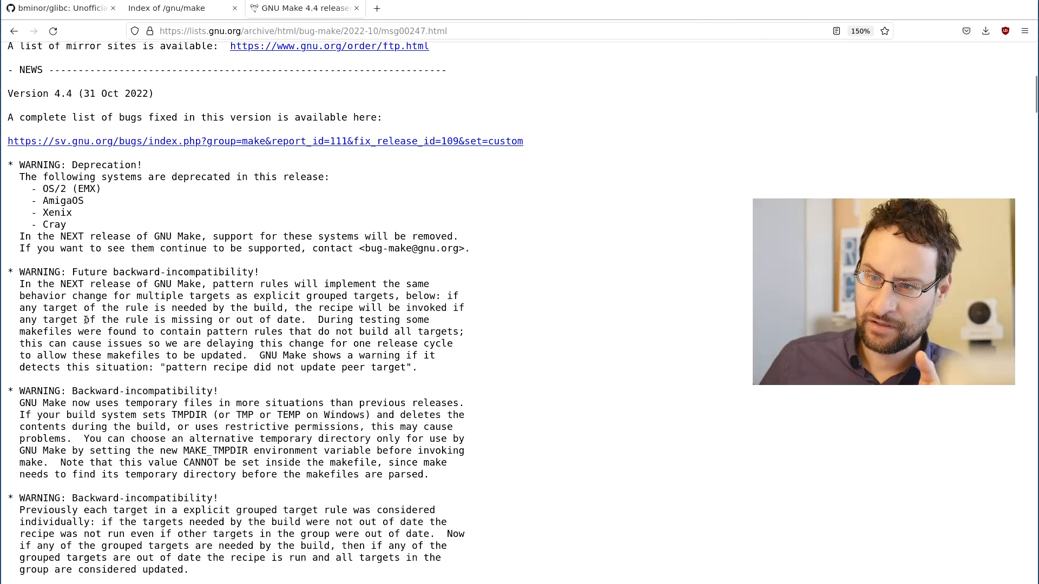
{"action": "scroll", "scroll_direction": "up", "scroll_amount": 3}
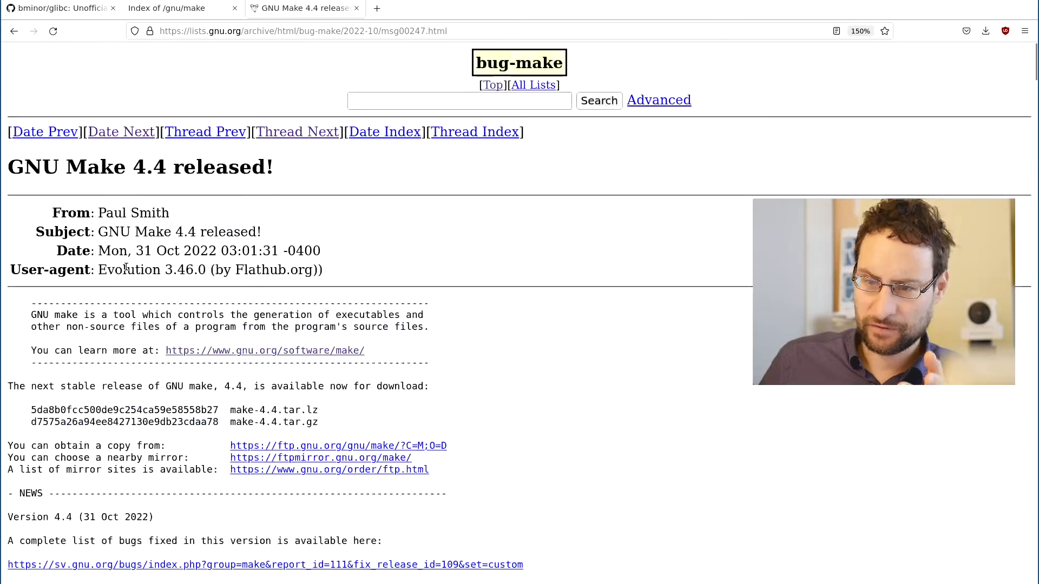
{"action": "scroll", "scroll_direction": "down", "scroll_amount": 3}
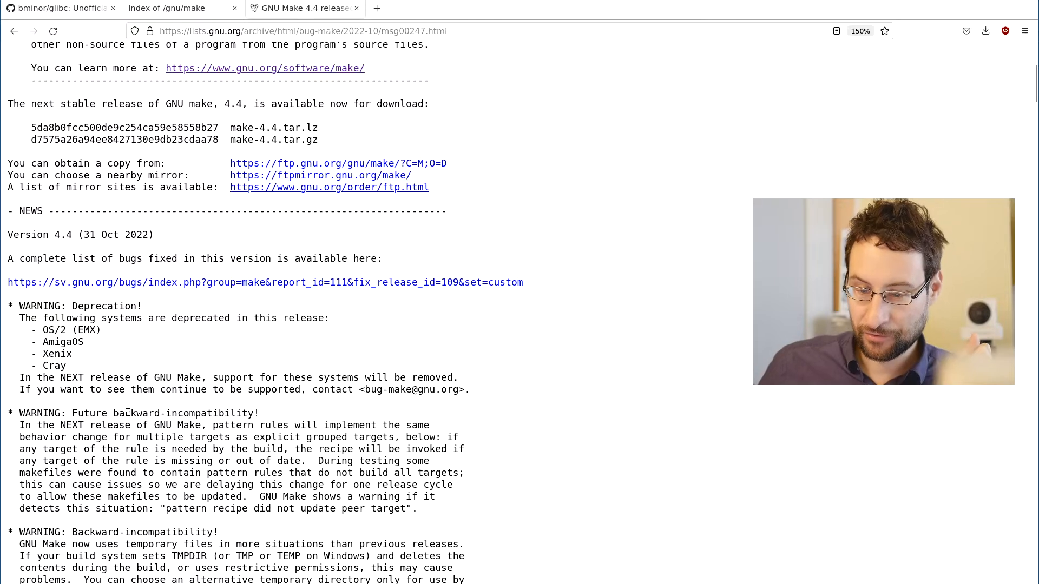
{"action": "scroll", "scroll_direction": "down", "scroll_amount": 3}
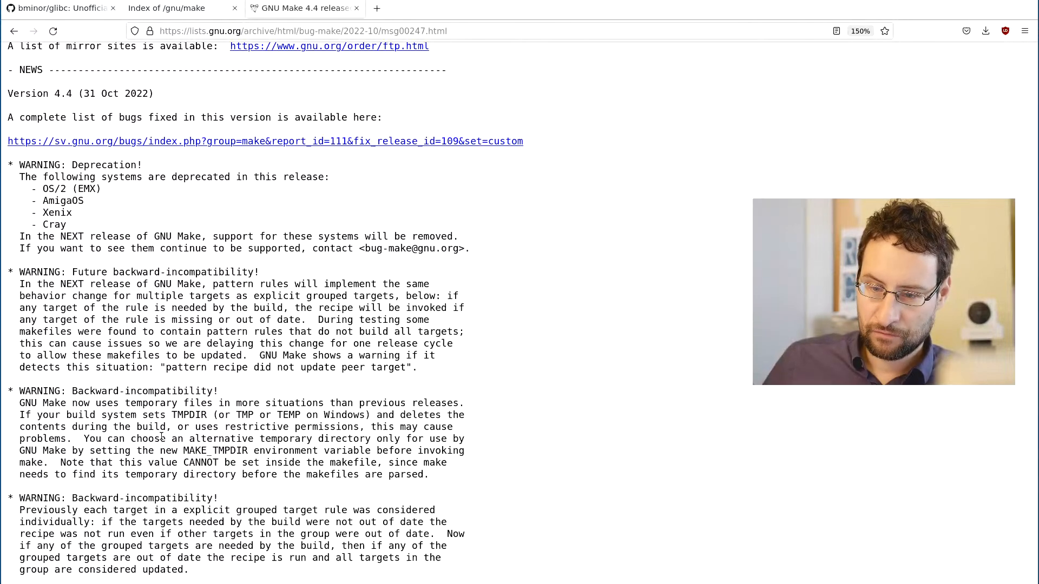
{"action": "scroll", "scroll_direction": "down", "scroll_amount": 3}
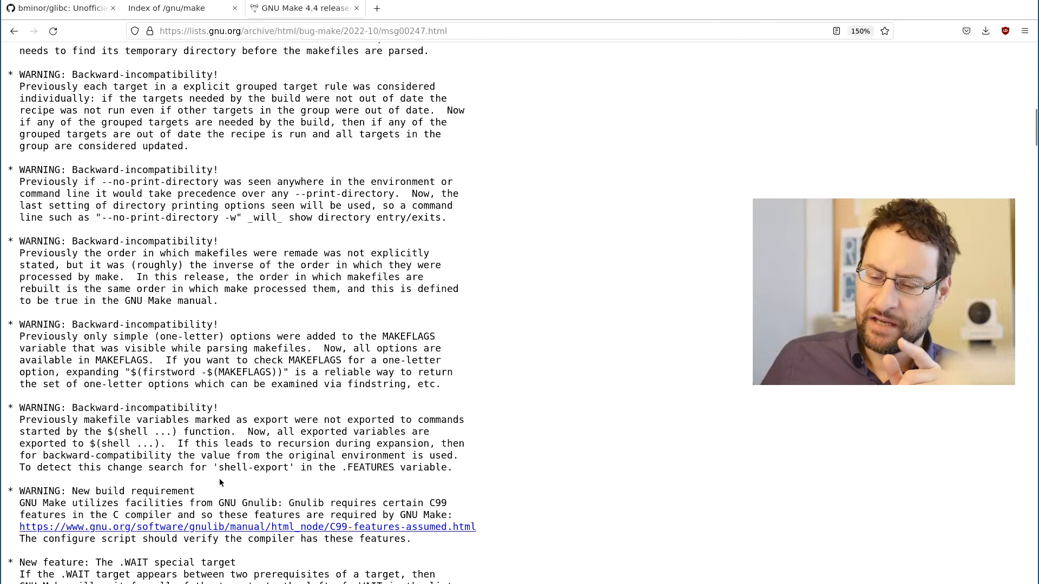
{"action": "mouse_move", "coordinate": [229, 412]}
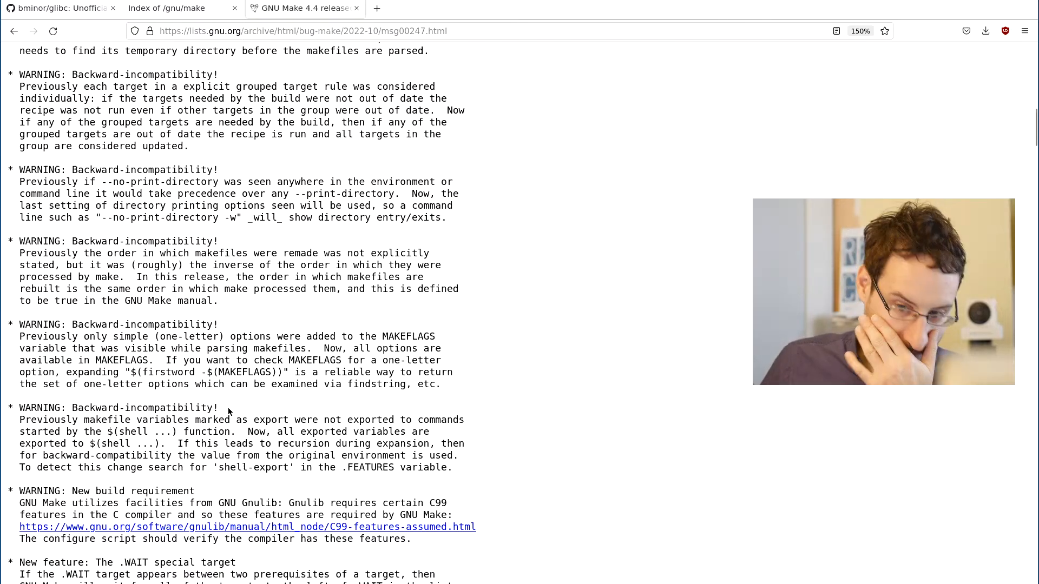
{"action": "scroll", "scroll_direction": "up", "scroll_amount": 3}
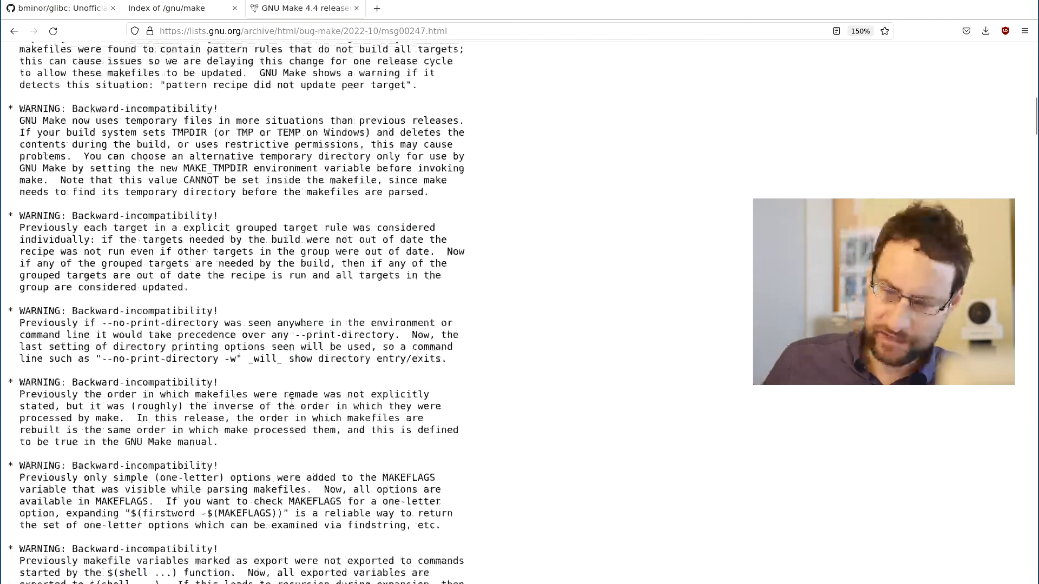
{"action": "scroll", "scroll_direction": "up", "scroll_amount": 3}
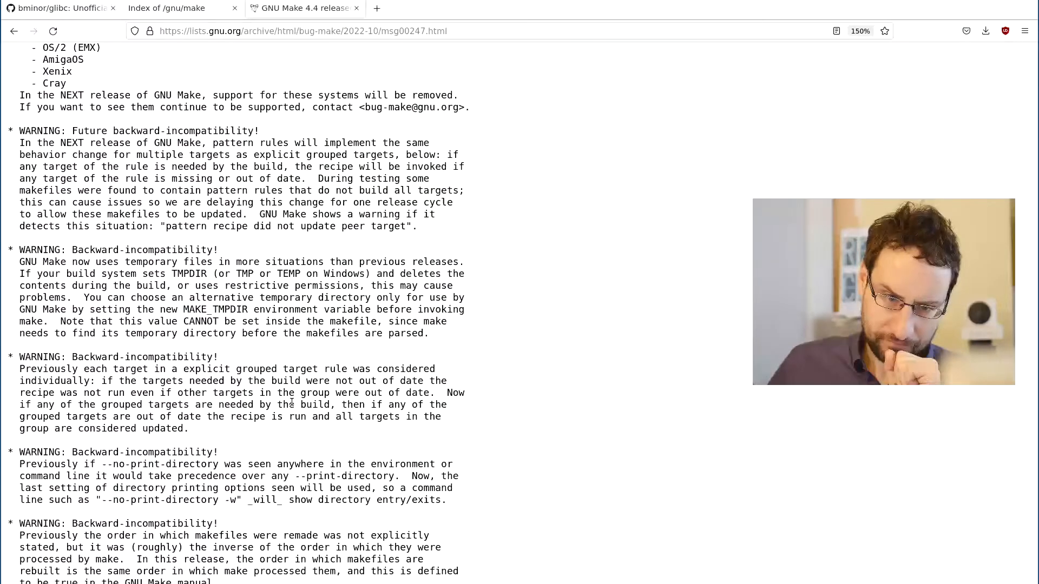
{"action": "scroll", "scroll_direction": "up", "scroll_amount": 3}
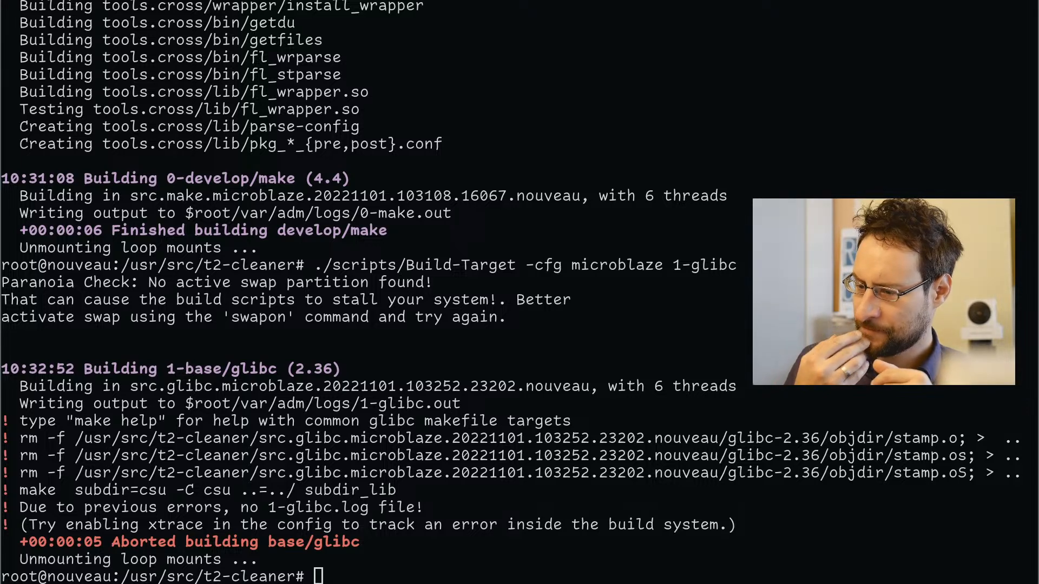
View the svn commit history, update the checkout to revision 59199 and check the log again.
{"action": "type", "text": "svn lo"}
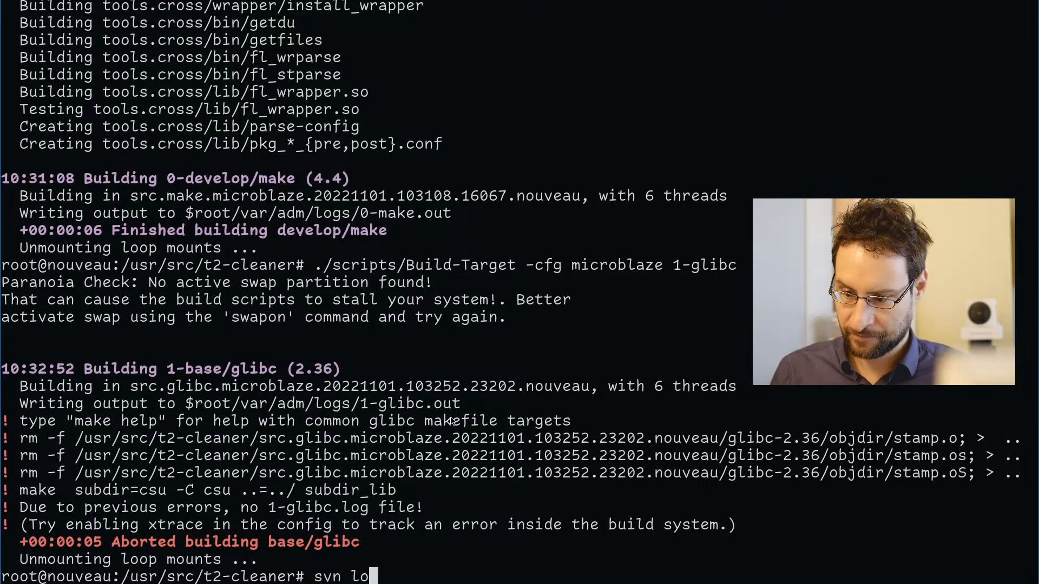
{"action": "key", "text": "Return"}
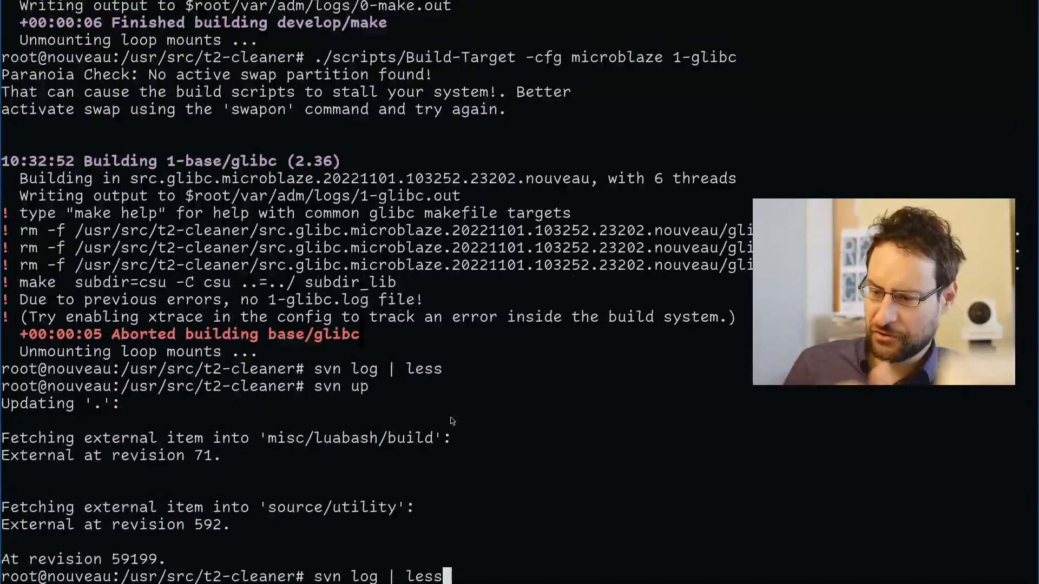
{"action": "key", "text": "Return"}
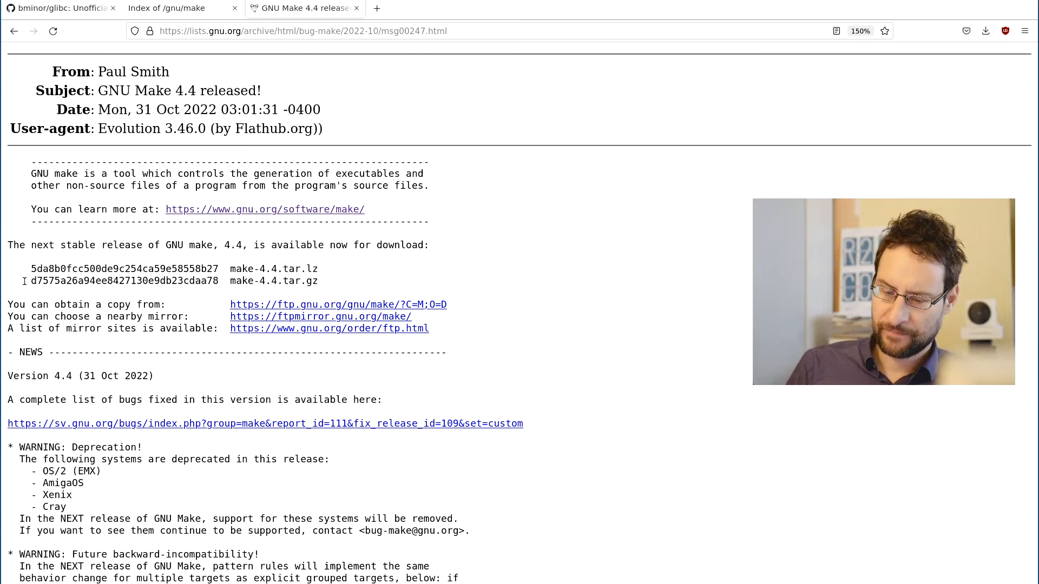
{"action": "mouse_move", "coordinate": [454, 236]}
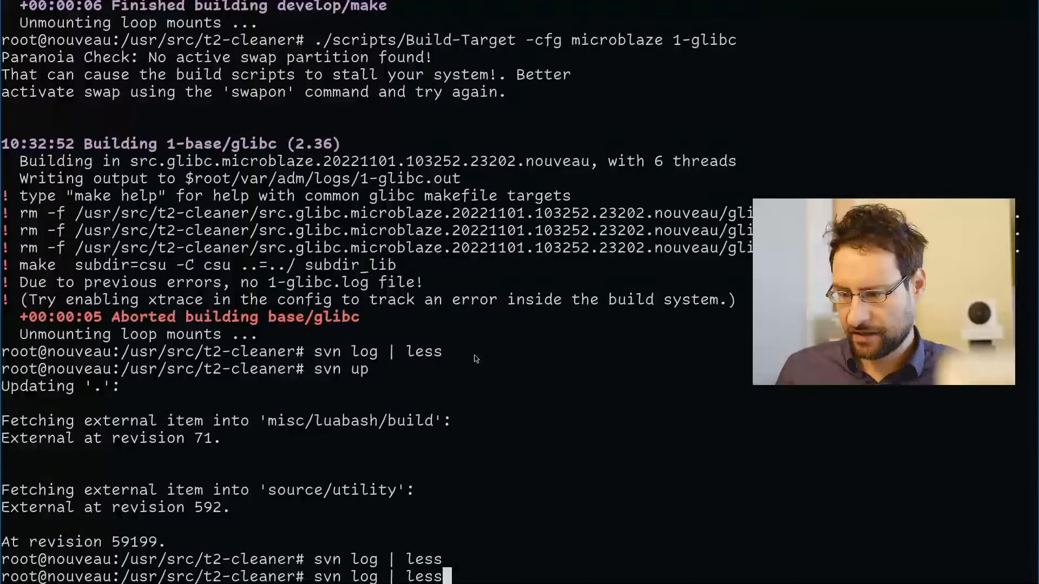
{"action": "key", "text": "ctrl+r"}
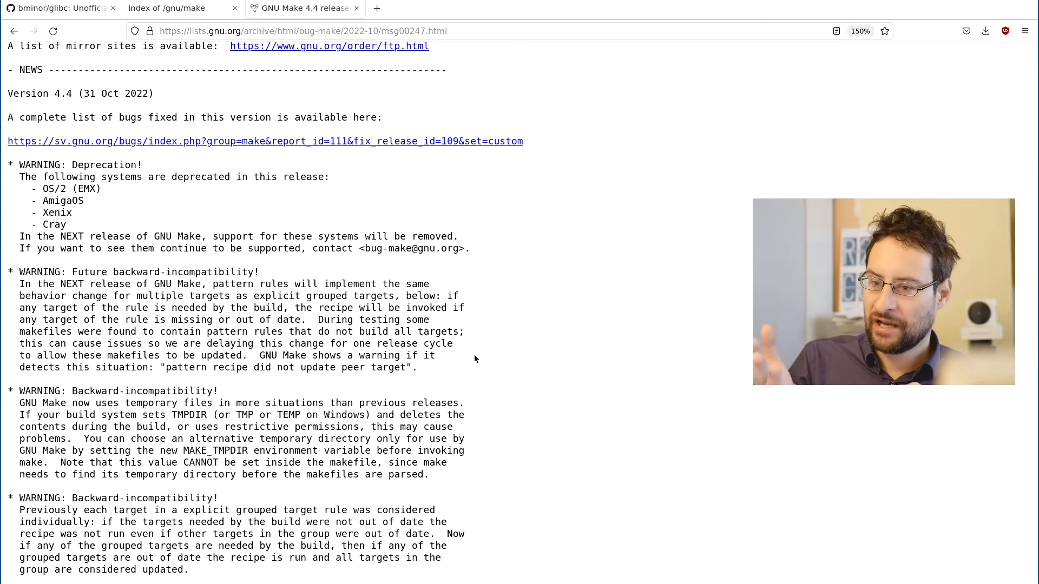
{"action": "scroll", "scroll_direction": "down", "scroll_amount": 3}
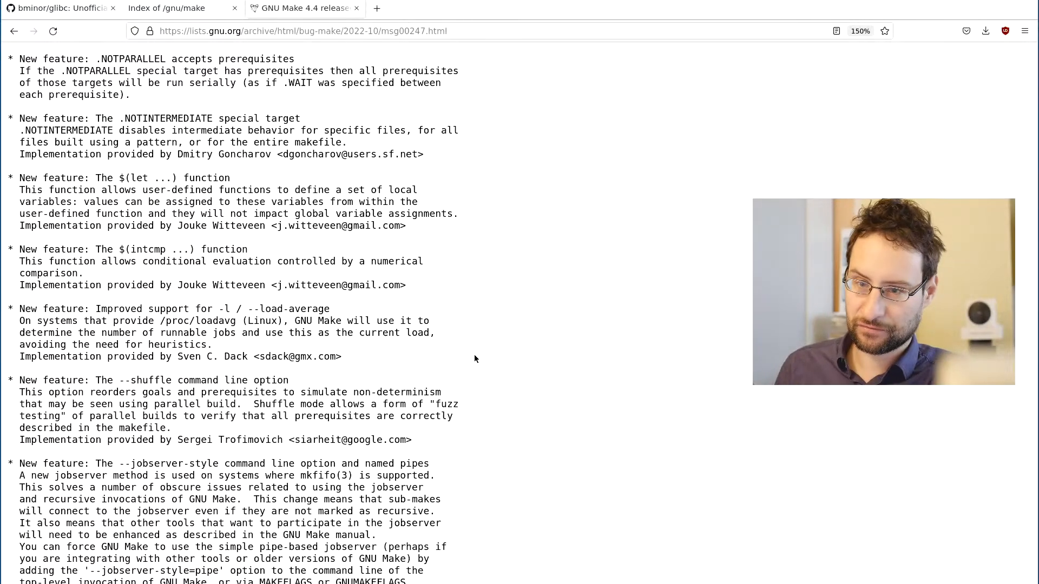
{"action": "scroll", "scroll_direction": "up", "scroll_amount": 3}
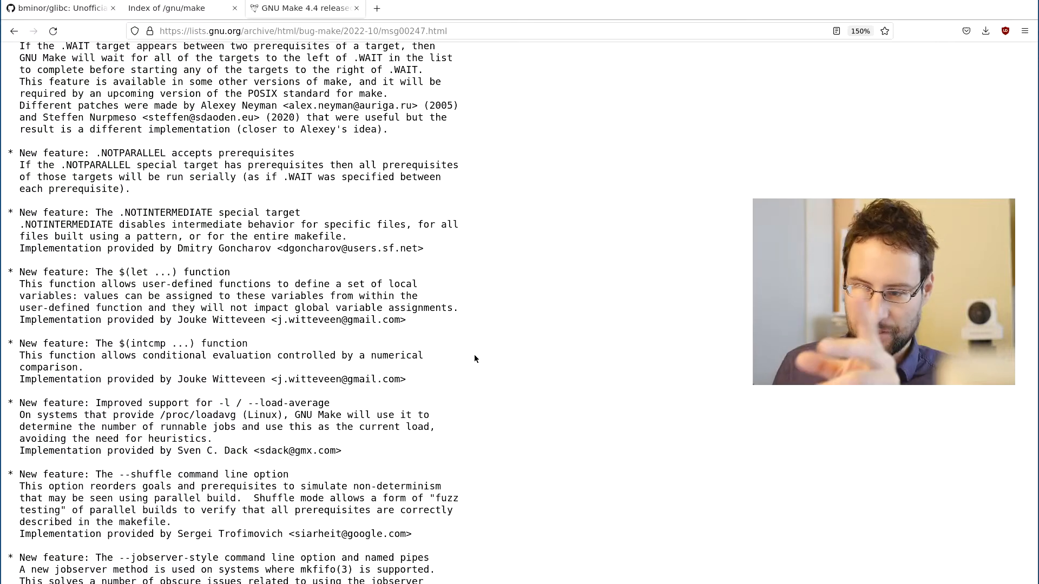
{"action": "scroll", "scroll_direction": "up", "scroll_amount": 3}
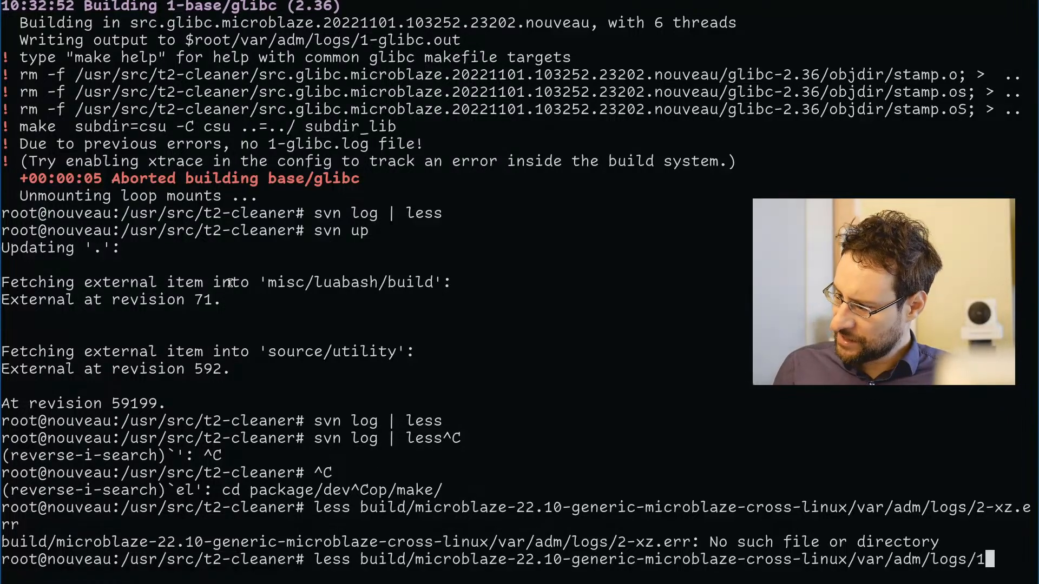
Request the 1-glibc.err log, reread the TMP temporary-file warning and open the T2 SDE homepage.
{"action": "type", "text": "-glibc.err"}
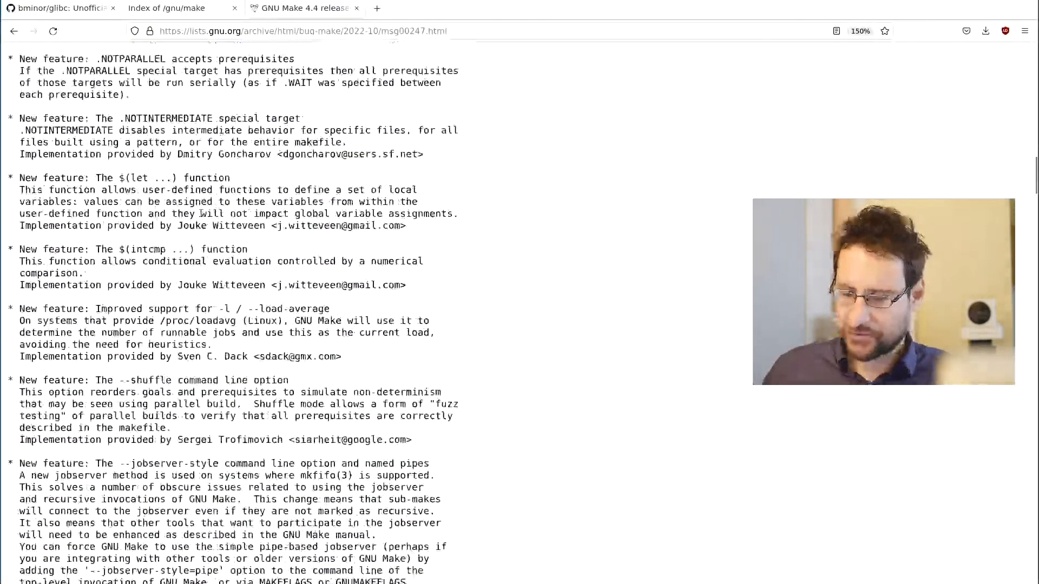
{"action": "scroll", "scroll_direction": "down", "scroll_amount": 3}
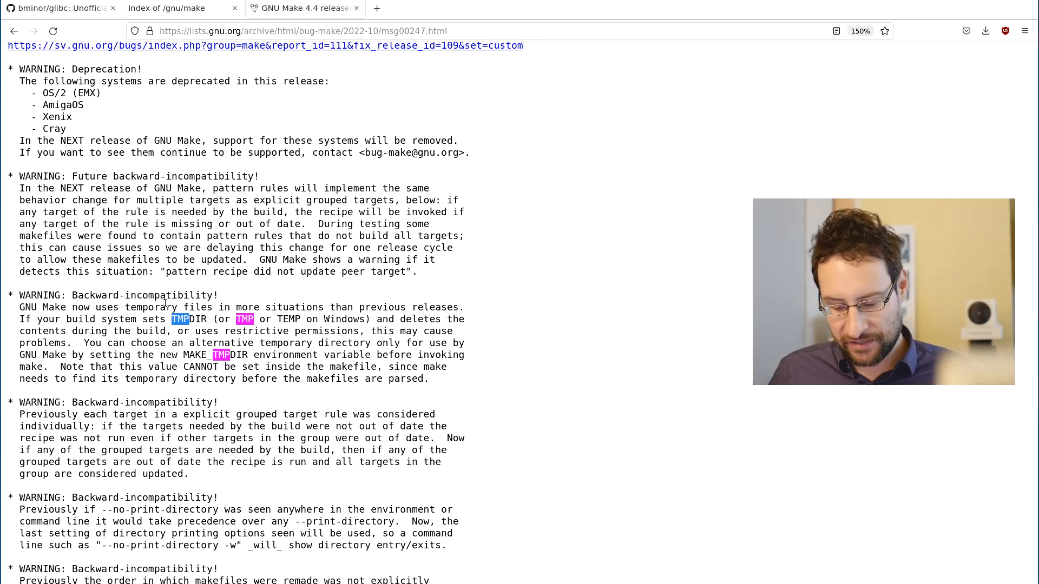
{"action": "left_click", "coordinate": [424, 8]}
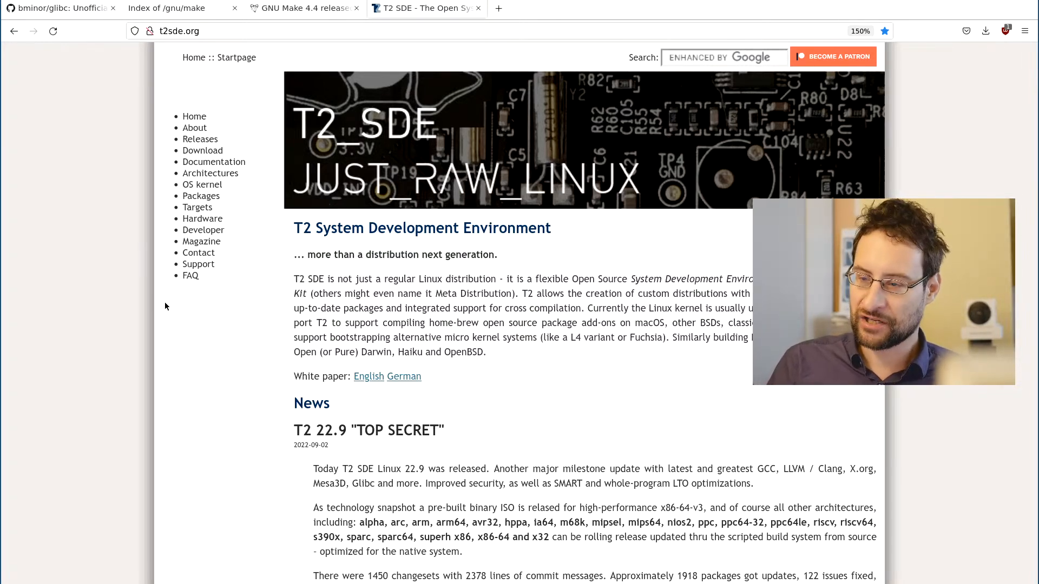
{"action": "mouse_move", "coordinate": [61, 223]}
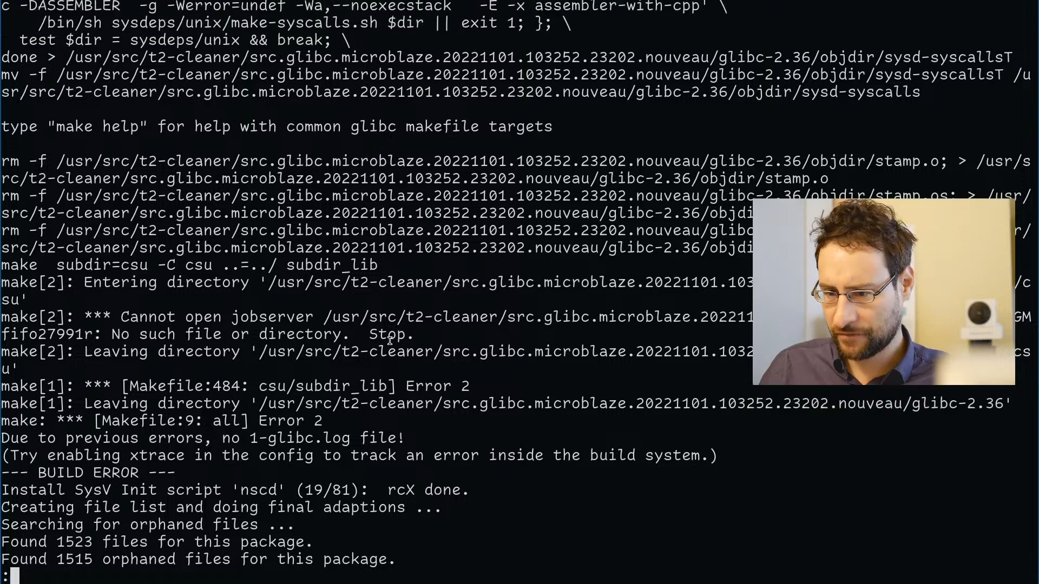
{"action": "mouse_move", "coordinate": [517, 322]}
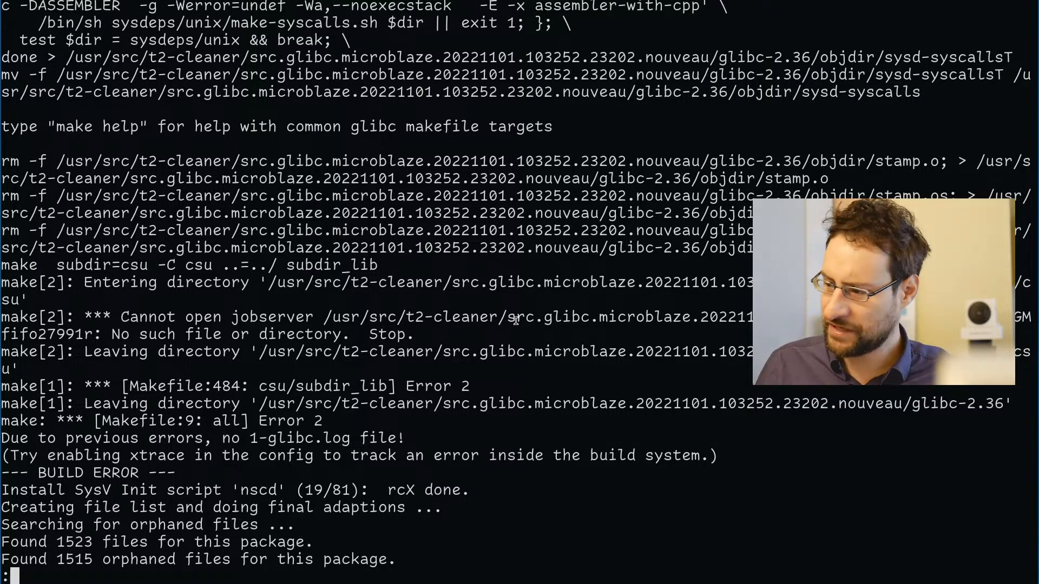
{"action": "mouse_move", "coordinate": [193, 312]}
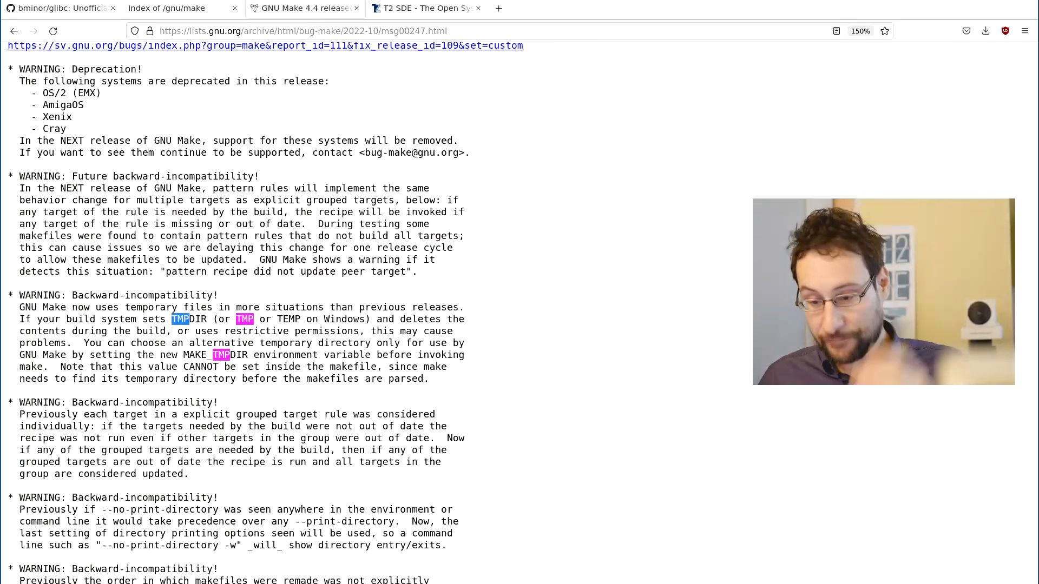
Scroll through the remaining new features and changelog to the thread links at the end.
{"action": "scroll", "scroll_direction": "down", "scroll_amount": 3}
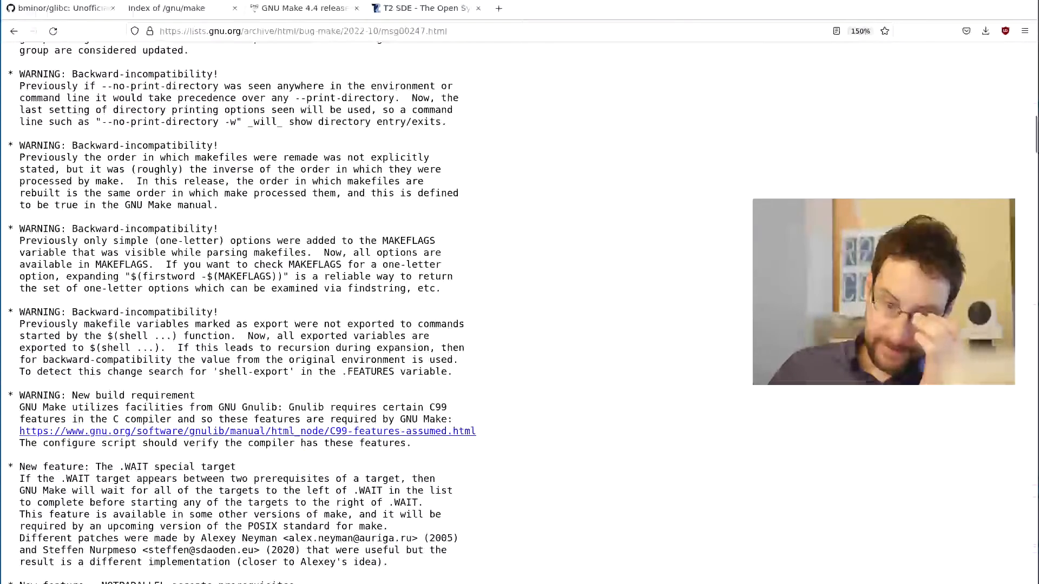
{"action": "scroll", "scroll_direction": "down", "scroll_amount": 3}
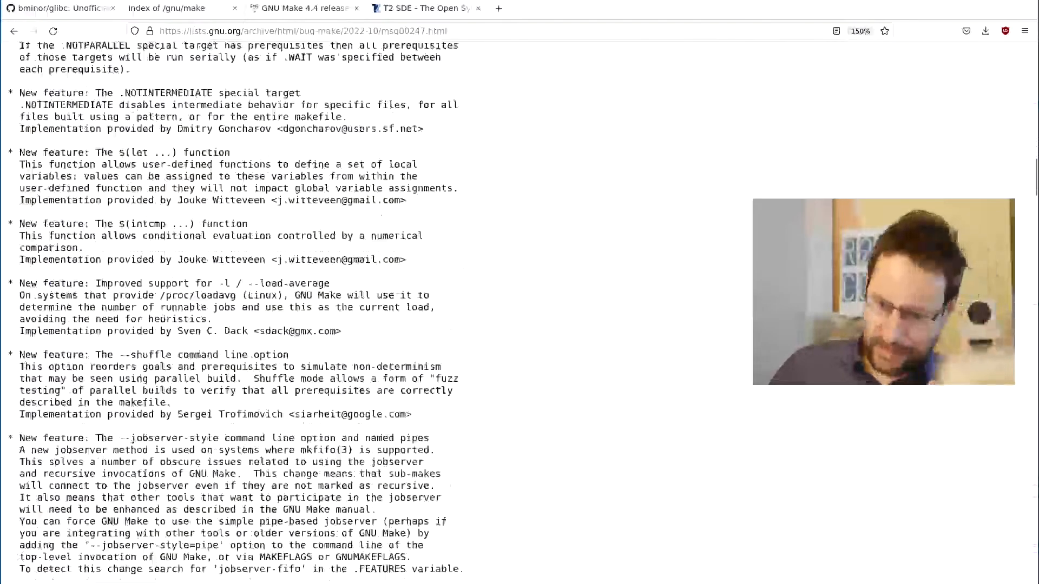
{"action": "scroll", "scroll_direction": "down", "scroll_amount": 3}
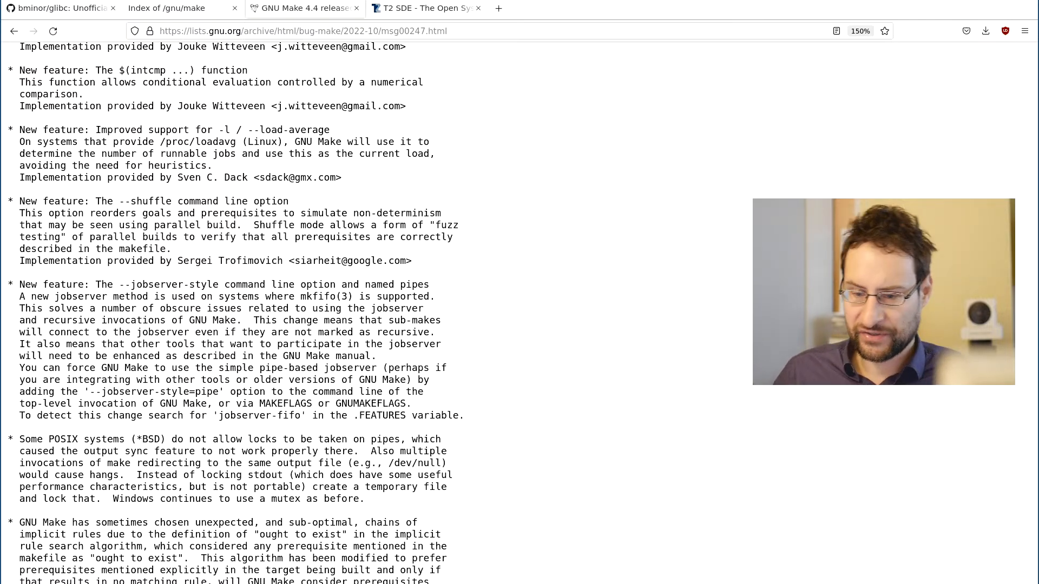
{"action": "scroll", "scroll_direction": "down", "scroll_amount": 3}
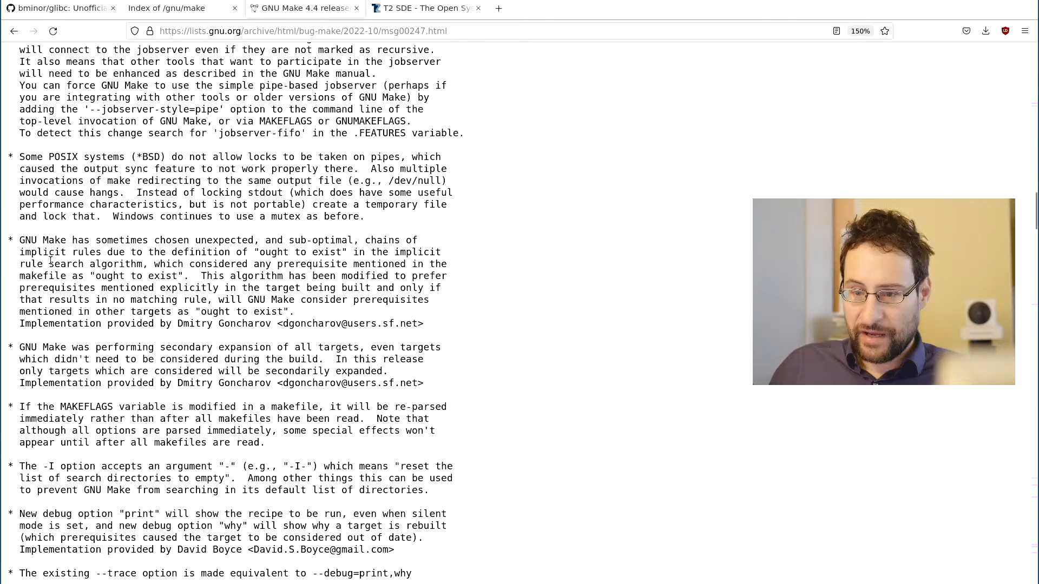
{"action": "mouse_move", "coordinate": [258, 306]}
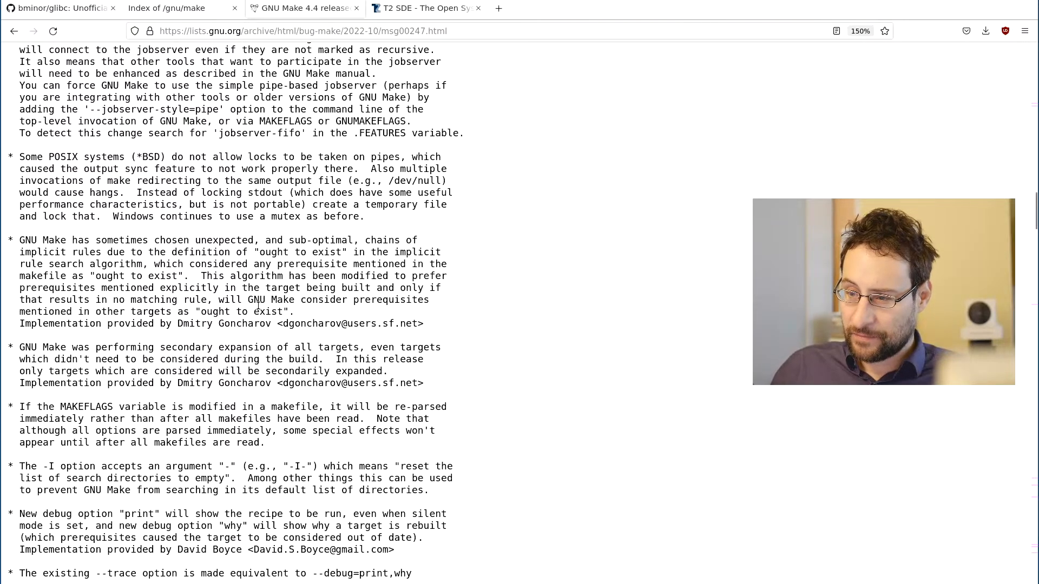
{"action": "mouse_move", "coordinate": [378, 358]}
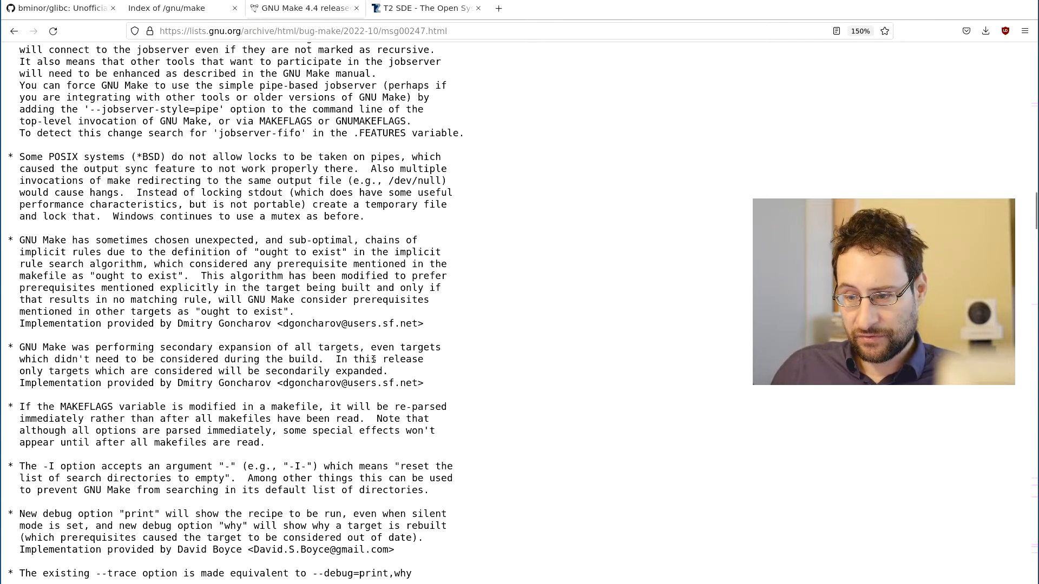
{"action": "mouse_move", "coordinate": [276, 263]}
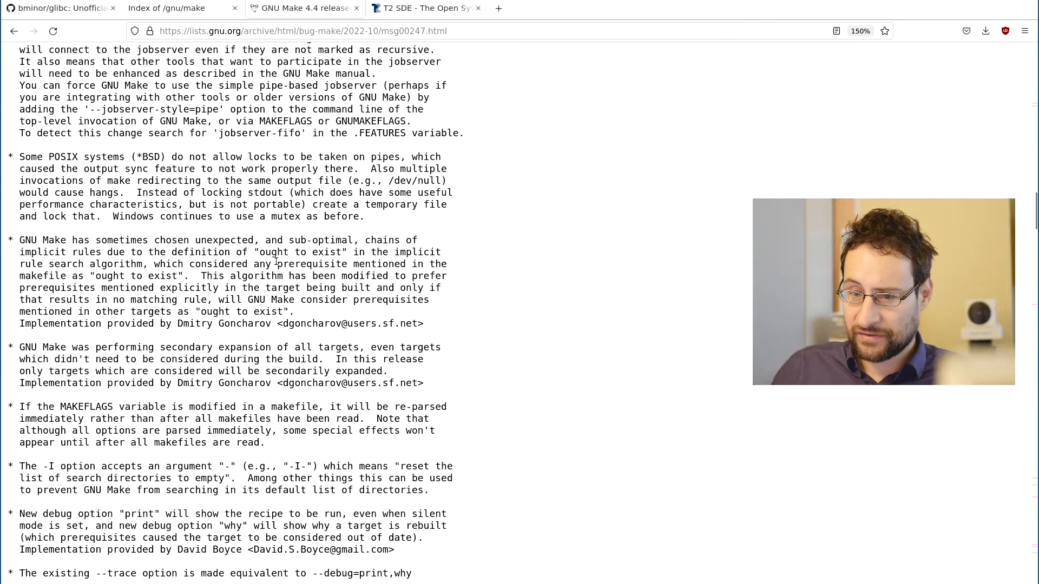
{"action": "scroll", "scroll_direction": "down", "scroll_amount": 3}
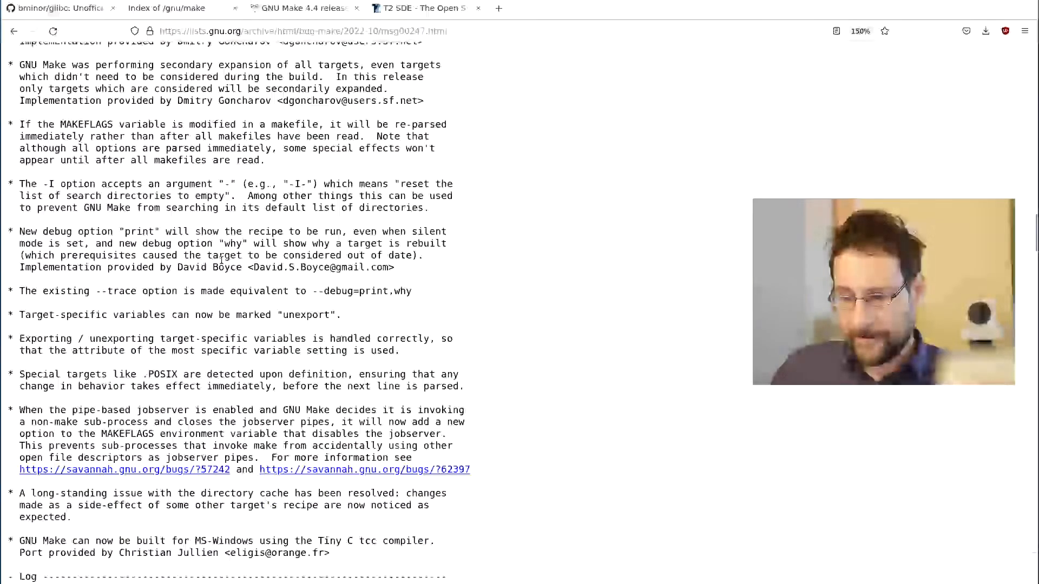
{"action": "scroll", "scroll_direction": "down", "scroll_amount": 3}
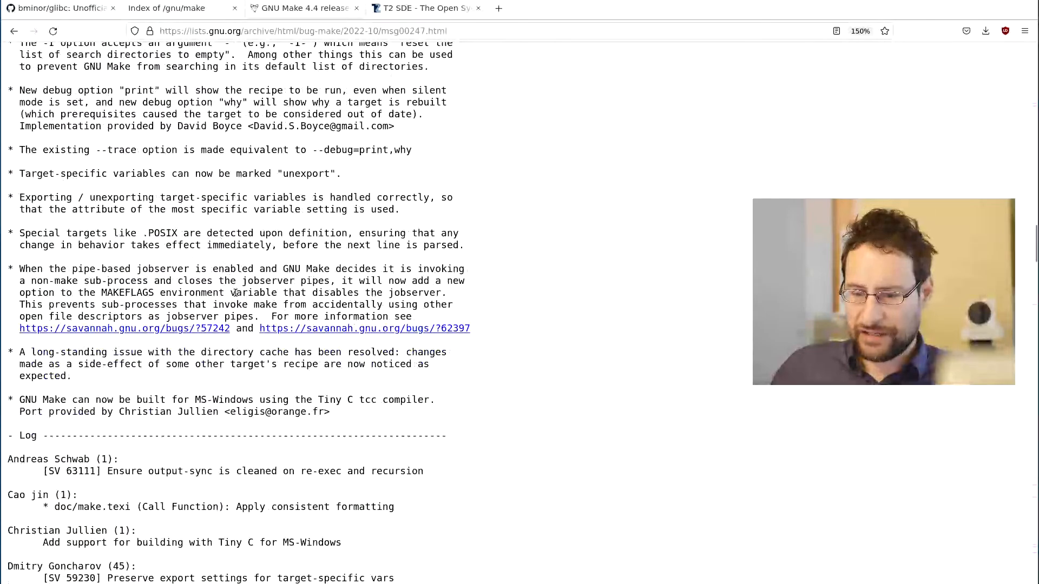
{"action": "scroll", "scroll_direction": "down", "scroll_amount": 3}
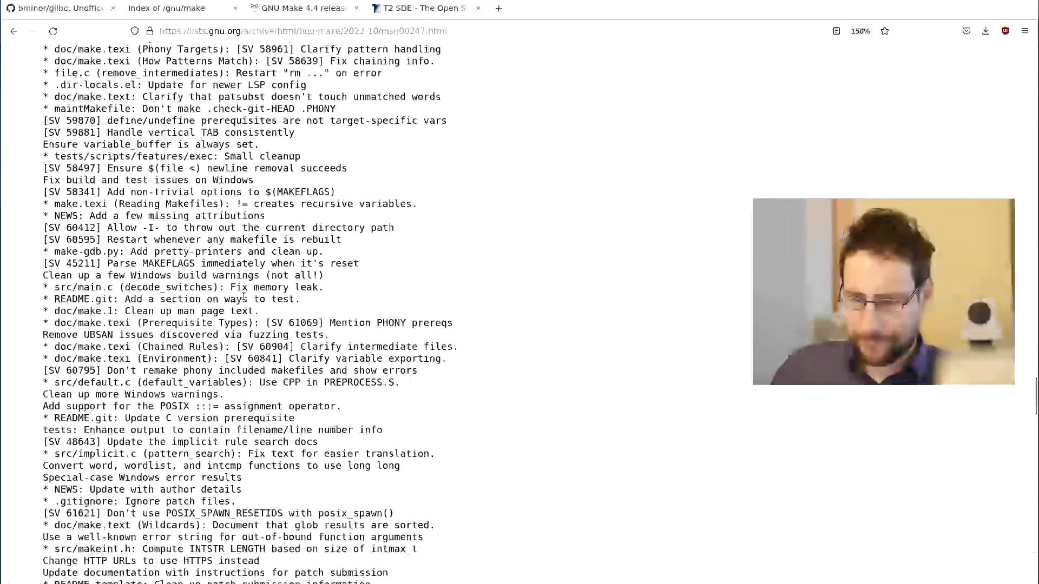
{"action": "scroll", "scroll_direction": "down", "scroll_amount": 3}
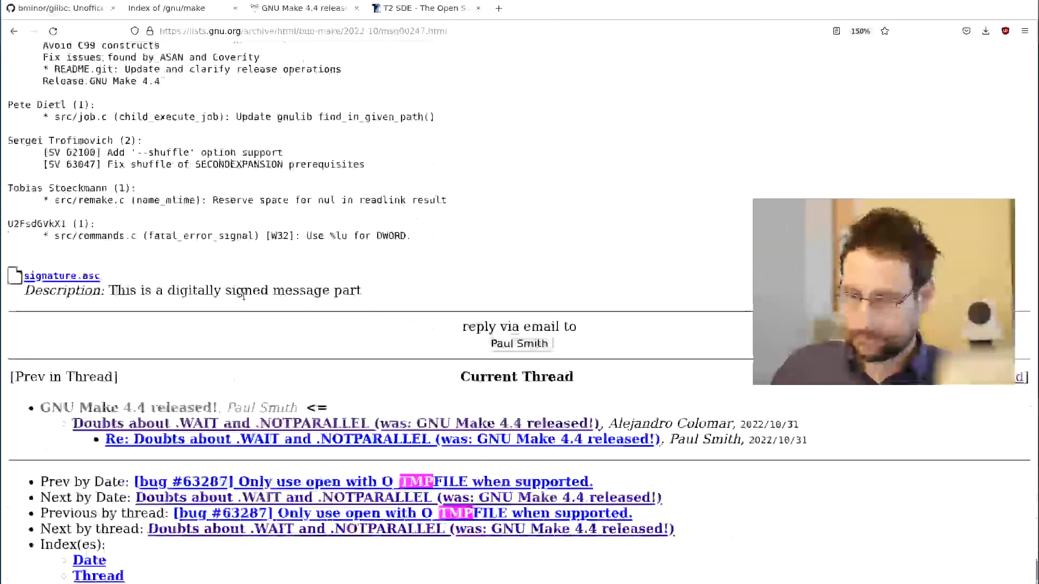
{"action": "scroll", "scroll_direction": "up", "scroll_amount": 3}
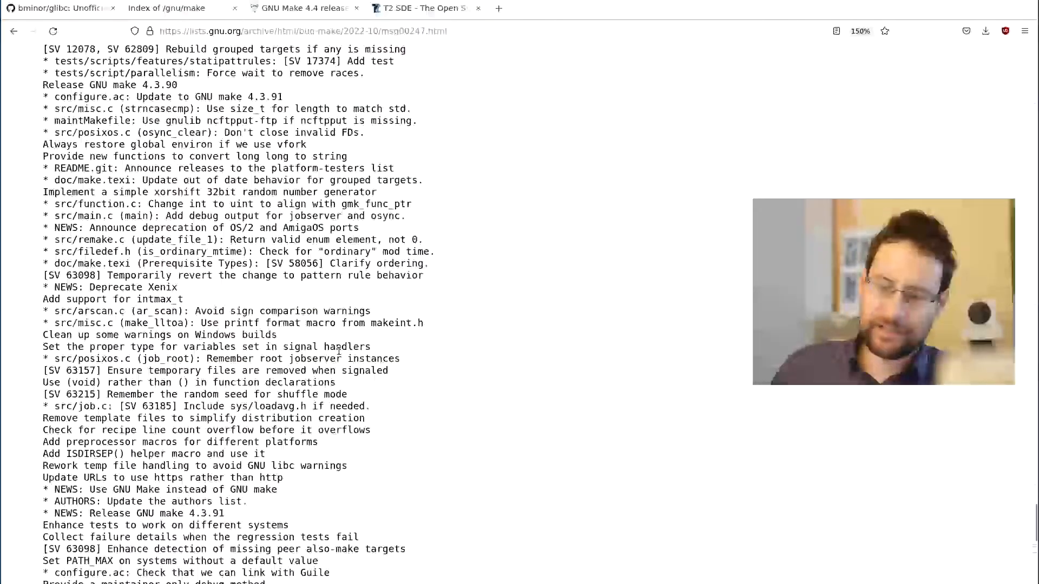
{"action": "scroll", "scroll_direction": "down", "scroll_amount": 3}
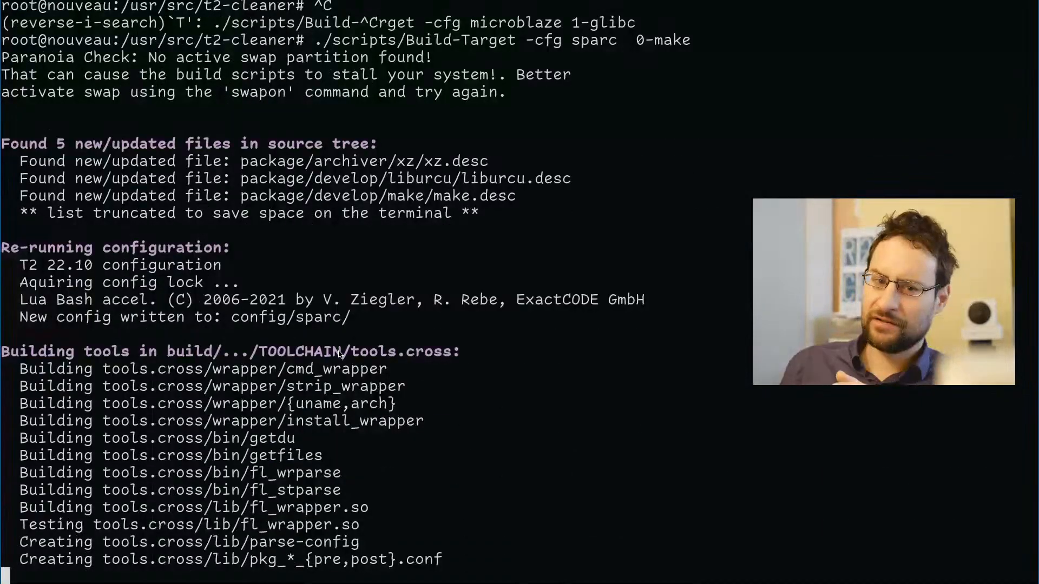
Run the sparc 1-glibc build and view its aborted jobserver error log with less.
{"action": "scroll", "scroll_direction": "down", "scroll_amount": 3}
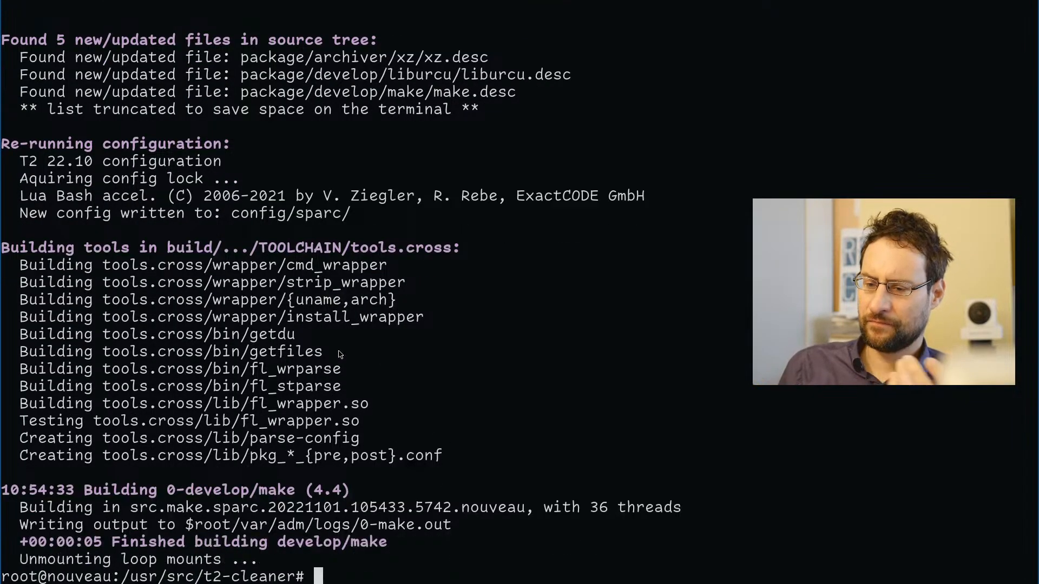
{"action": "type", "text": "./scripts/Build-Target -cfg sparc  1-glibc"}
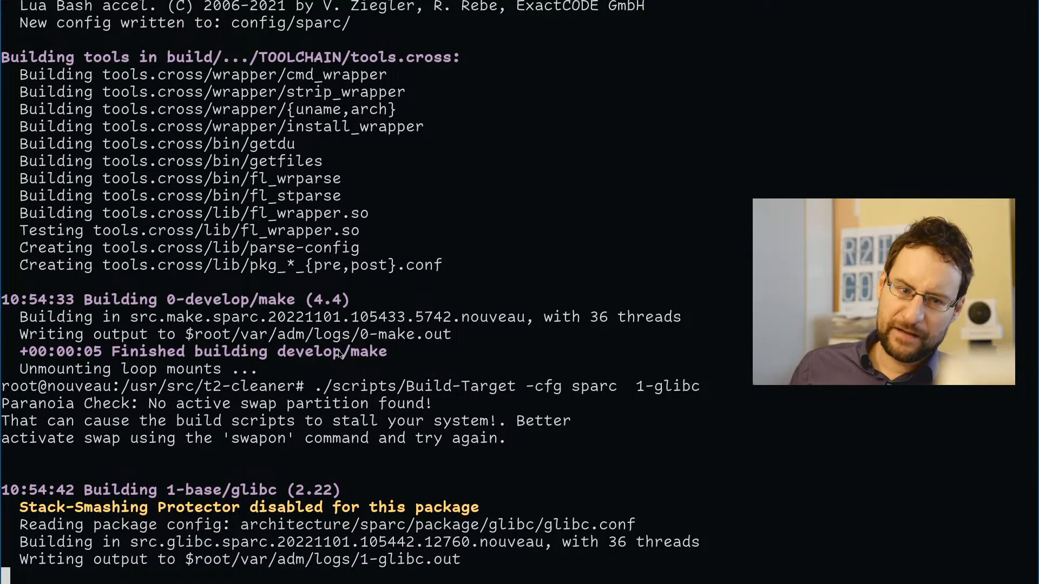
{"action": "scroll", "scroll_direction": "down", "scroll_amount": 3}
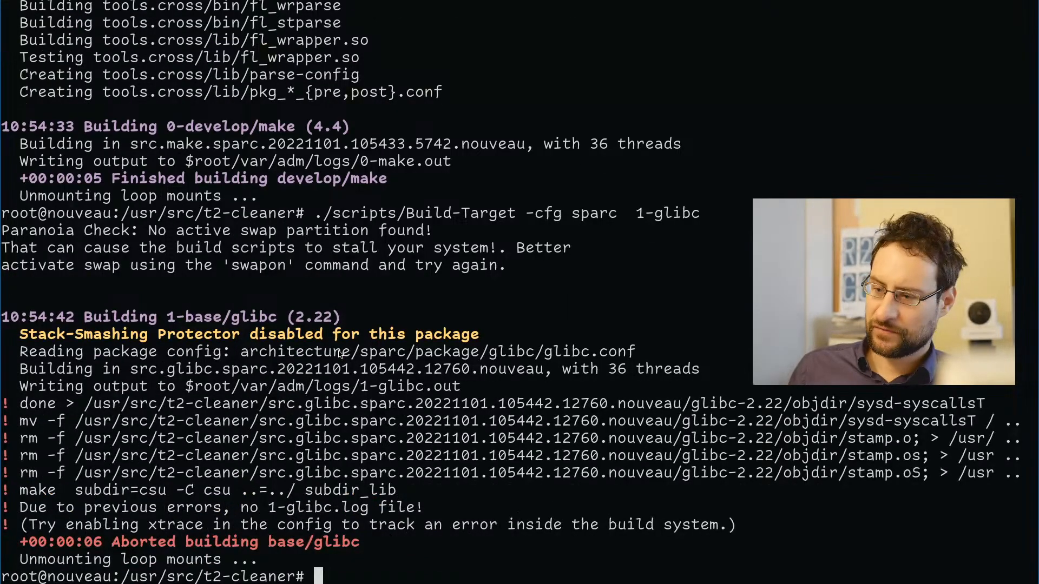
{"action": "type", "text": "less"}
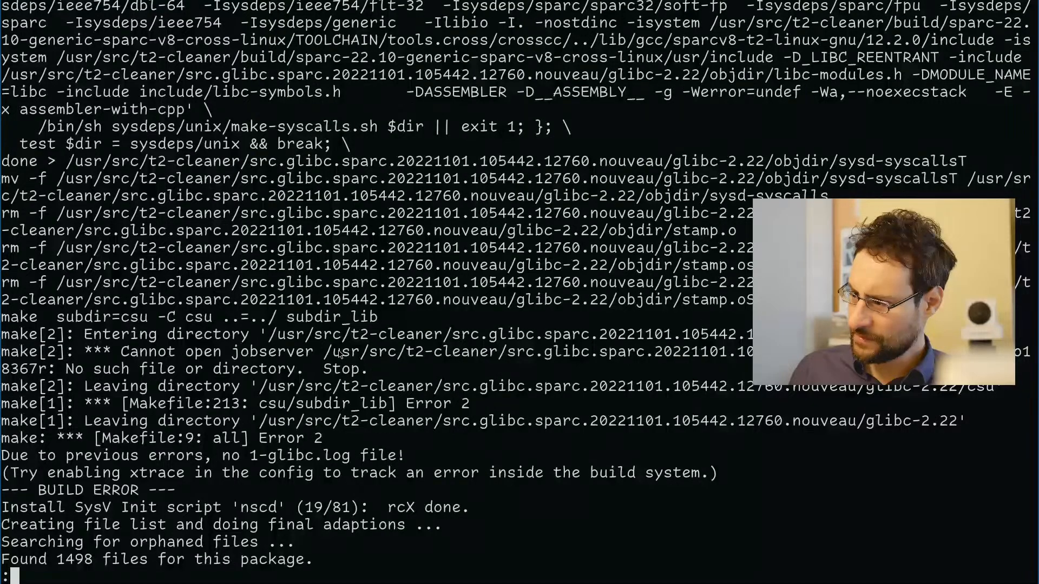
{"action": "scroll", "scroll_direction": "down", "scroll_amount": 3}
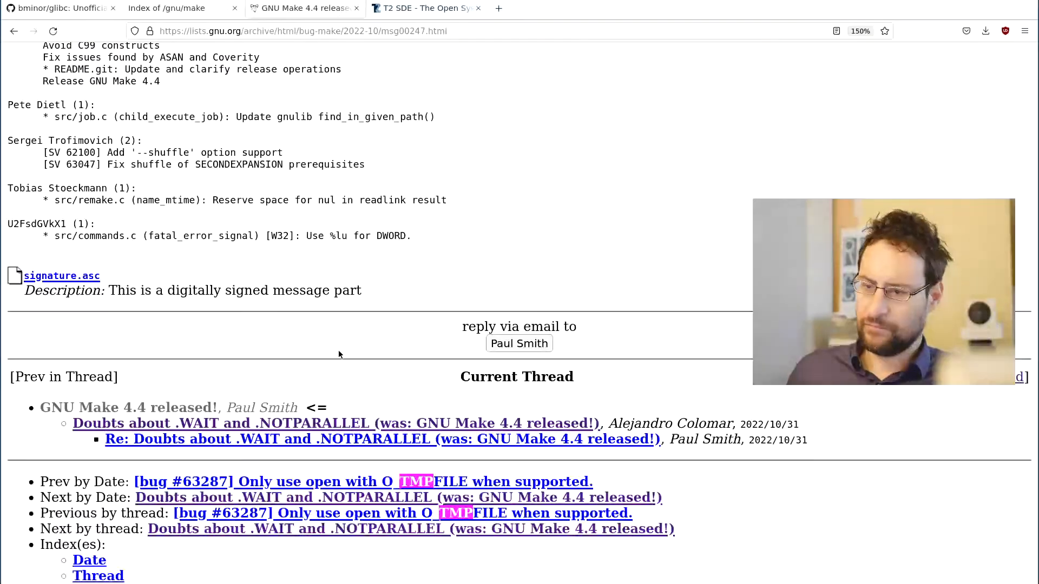
Scroll back up to the Version 4.4 NEWS section with the TMP warnings.
{"action": "scroll", "scroll_direction": "up", "scroll_amount": 3}
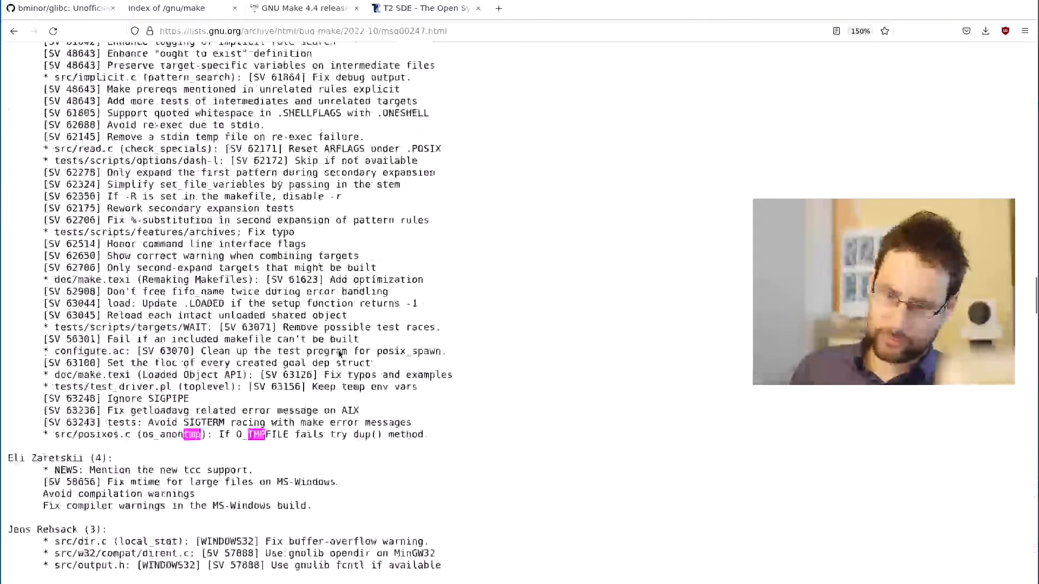
{"action": "scroll", "scroll_direction": "up", "scroll_amount": 3}
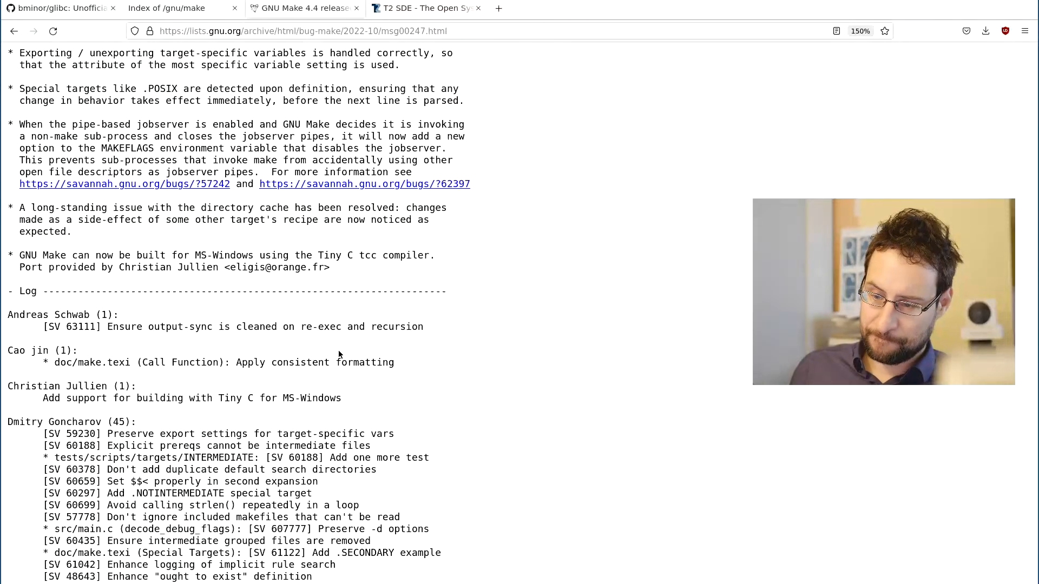
{"action": "scroll", "scroll_direction": "up", "scroll_amount": 3}
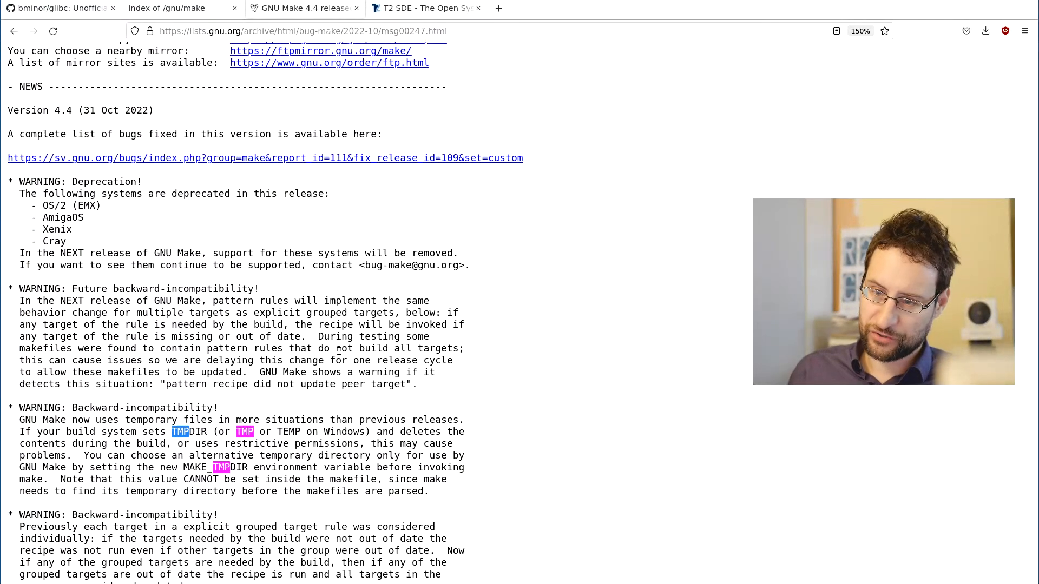
{"action": "scroll", "scroll_direction": "down", "scroll_amount": 3}
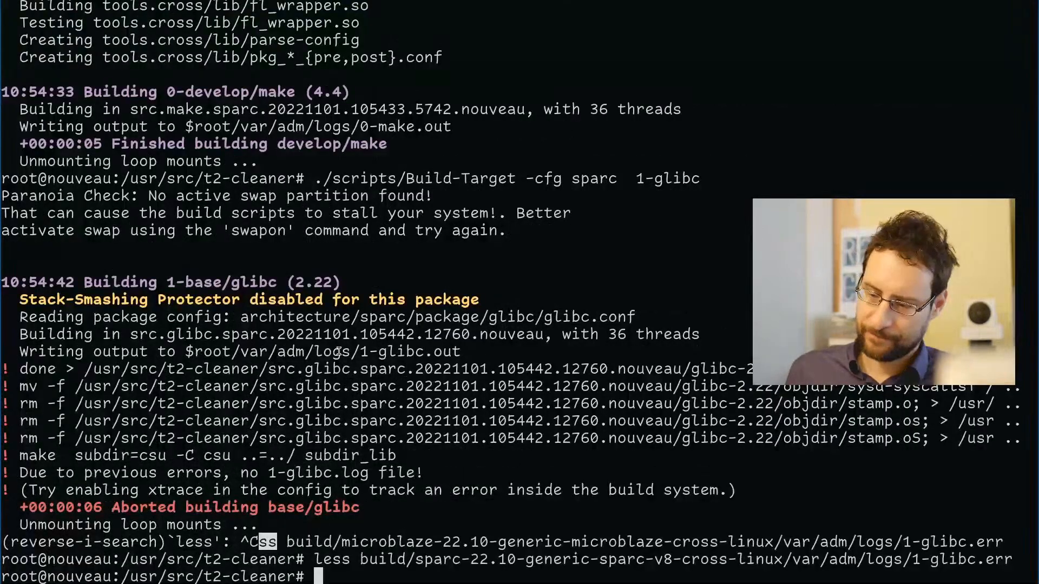
Revert make.desc via svn and rerun ./scripts/Build-Target -cfg sparc 0-make to build make 4.3.
{"action": "type", "text": "cd package/*/"}
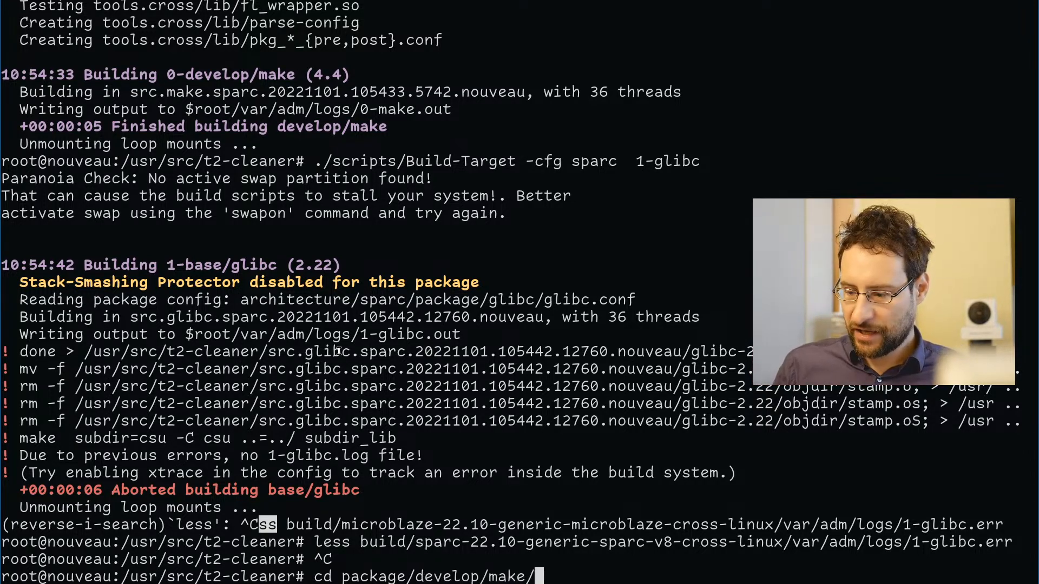
{"action": "type", "text": "make.desc"}
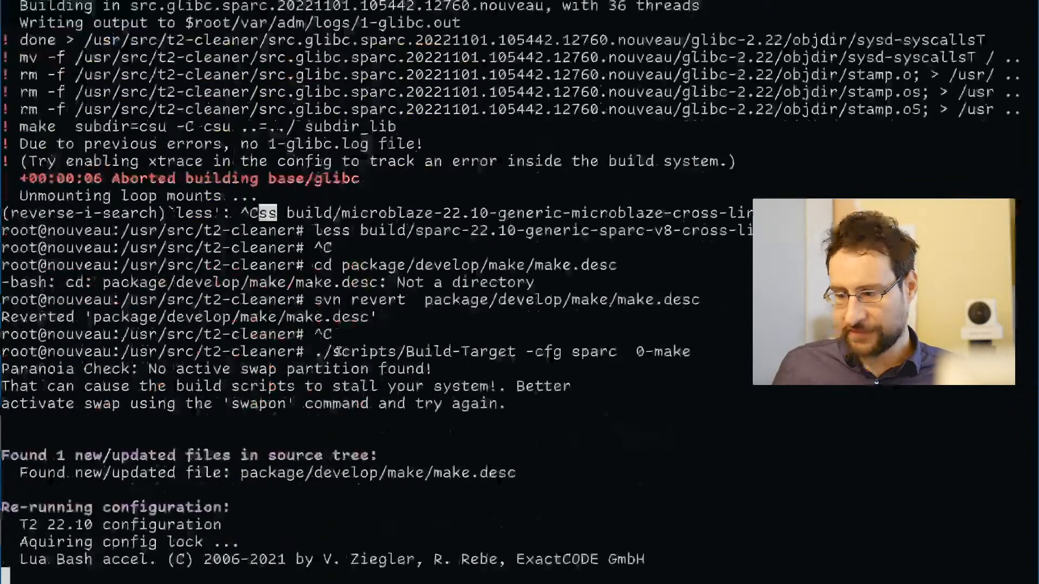
{"action": "scroll", "scroll_direction": "down", "scroll_amount": 3}
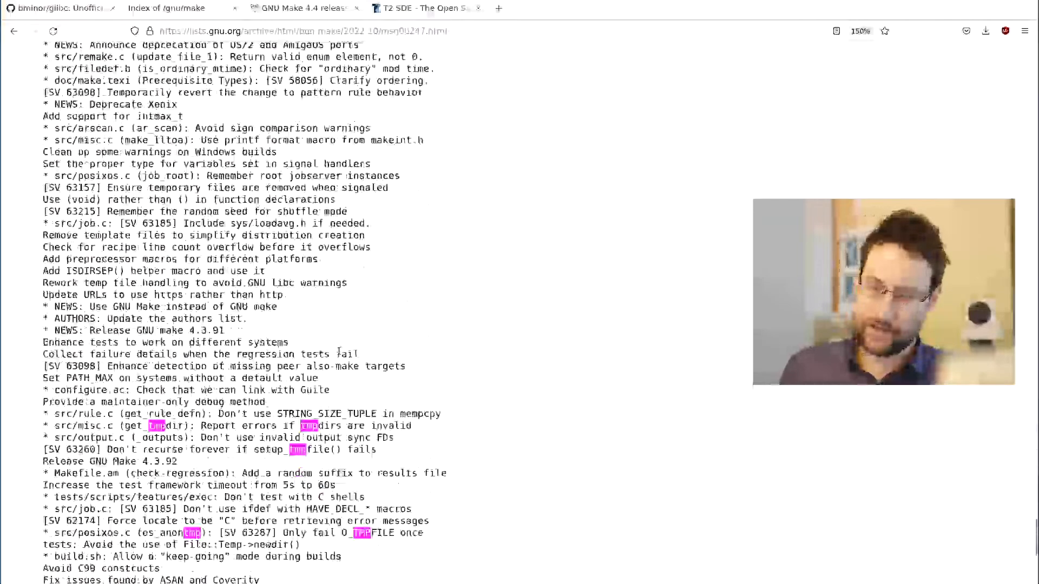
{"action": "scroll", "scroll_direction": "up", "scroll_amount": 3}
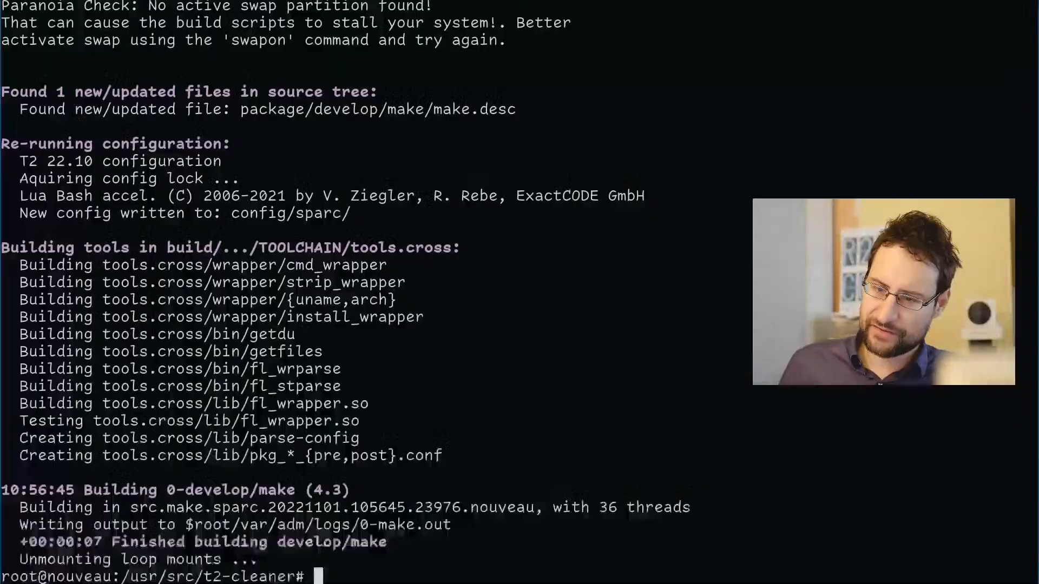
{"action": "type", "text": "./scripts/Build-Target -cfg sparc  0-make"}
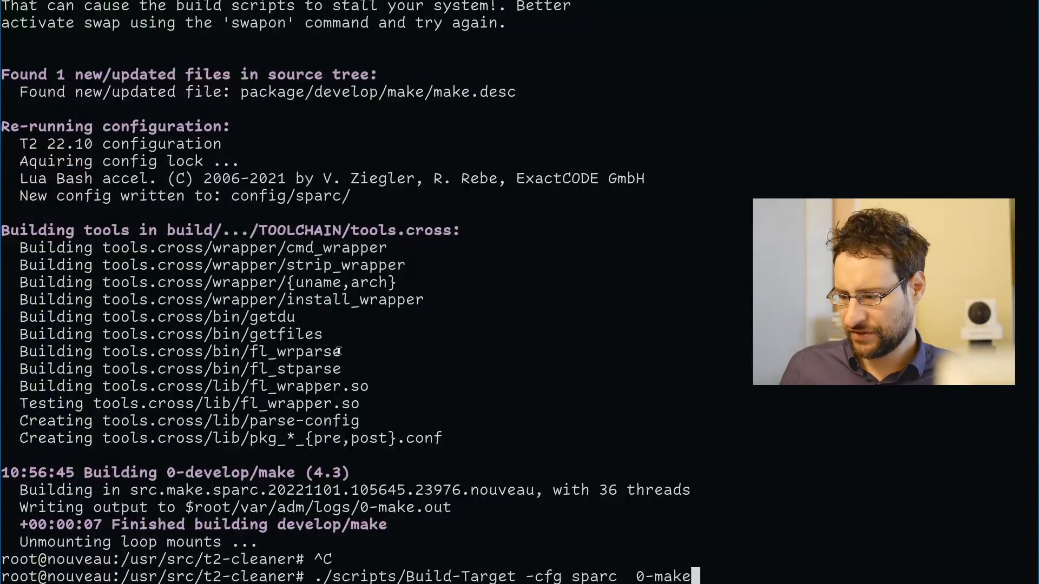
{"action": "key", "text": "ctrl+r"}
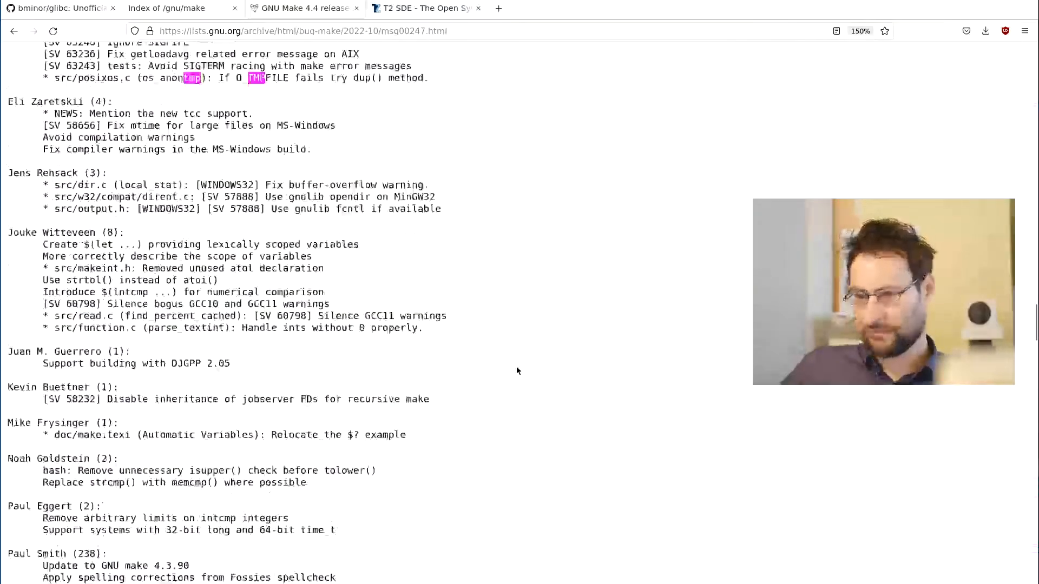
Scroll up to the TMPDIR backward-incompatibility warning and clear its partial highlight.
{"action": "scroll", "scroll_direction": "up", "scroll_amount": 3}
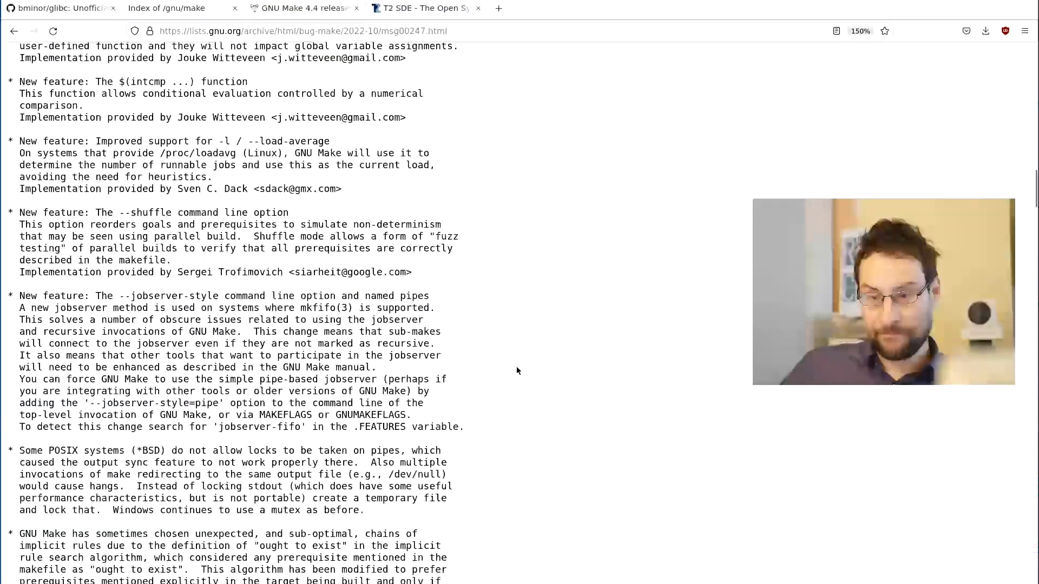
{"action": "scroll", "scroll_direction": "up", "scroll_amount": 3}
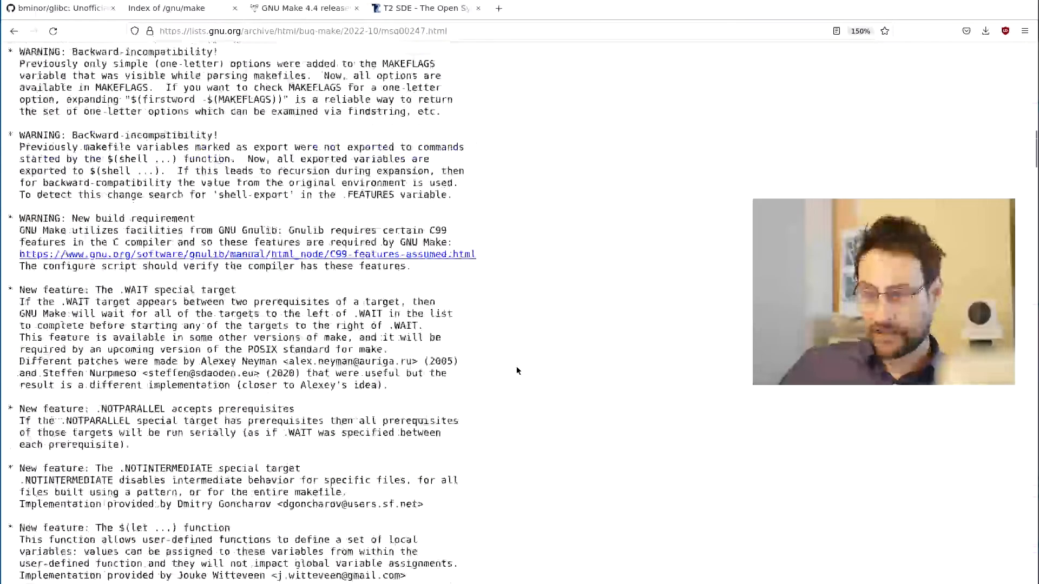
{"action": "scroll", "scroll_direction": "up", "scroll_amount": 3}
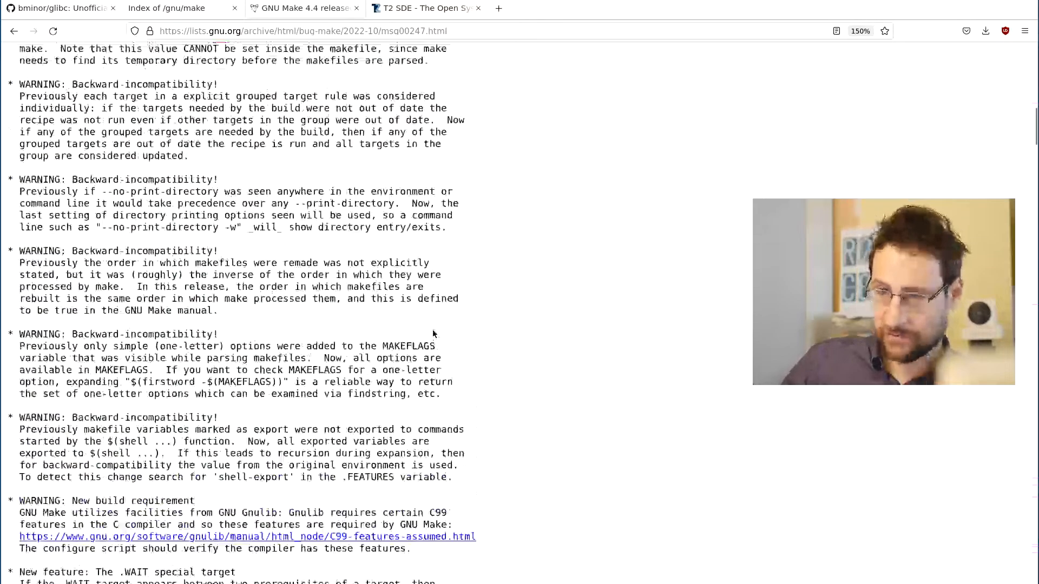
{"action": "scroll", "scroll_direction": "down", "scroll_amount": 3}
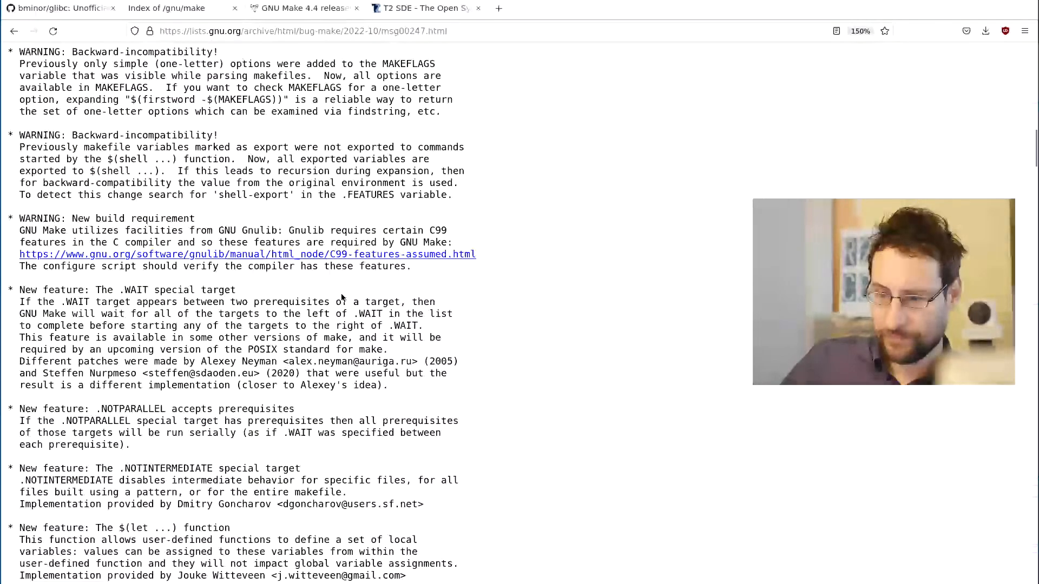
{"action": "scroll", "scroll_direction": "up", "scroll_amount": 3}
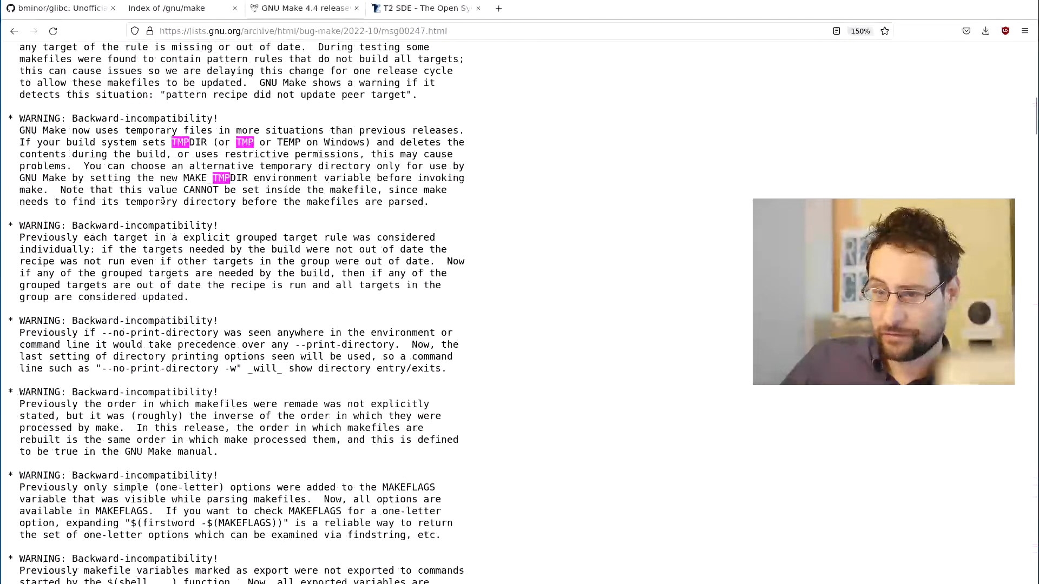
{"action": "scroll", "scroll_direction": "up", "scroll_amount": 3}
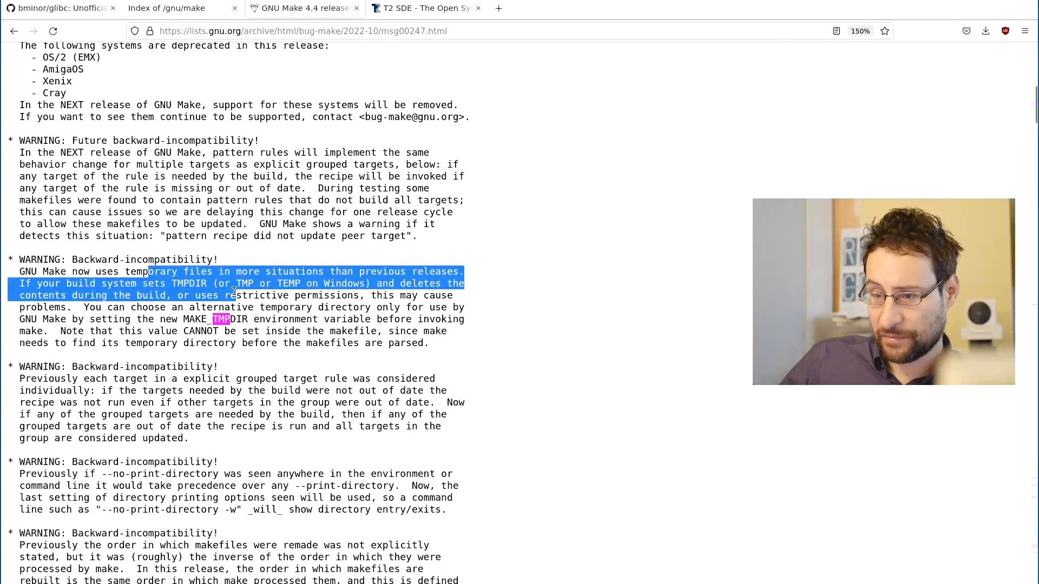
{"action": "left_click", "coordinate": [159, 205]}
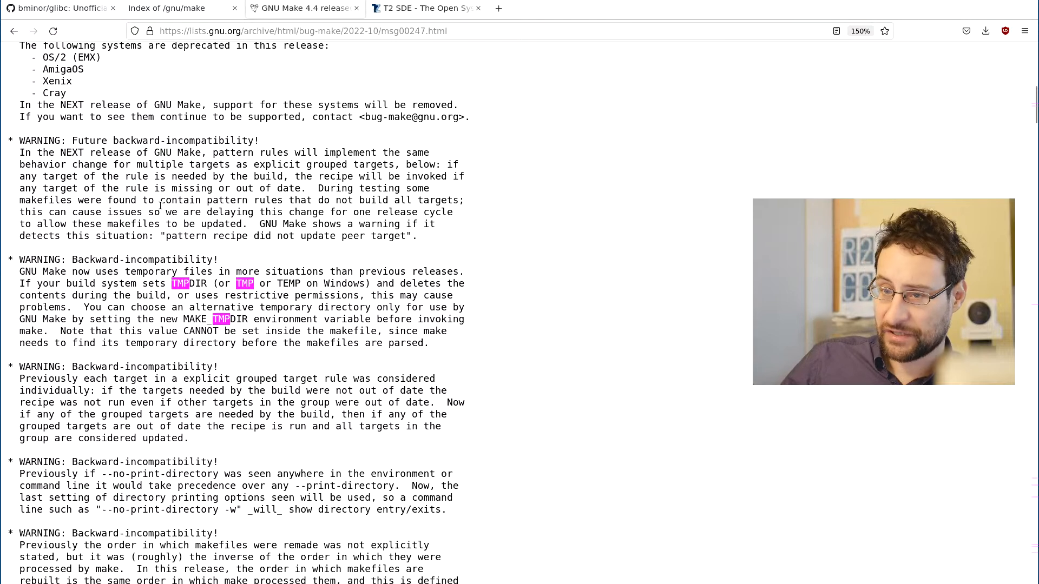
{"action": "scroll", "scroll_direction": "down", "scroll_amount": 3}
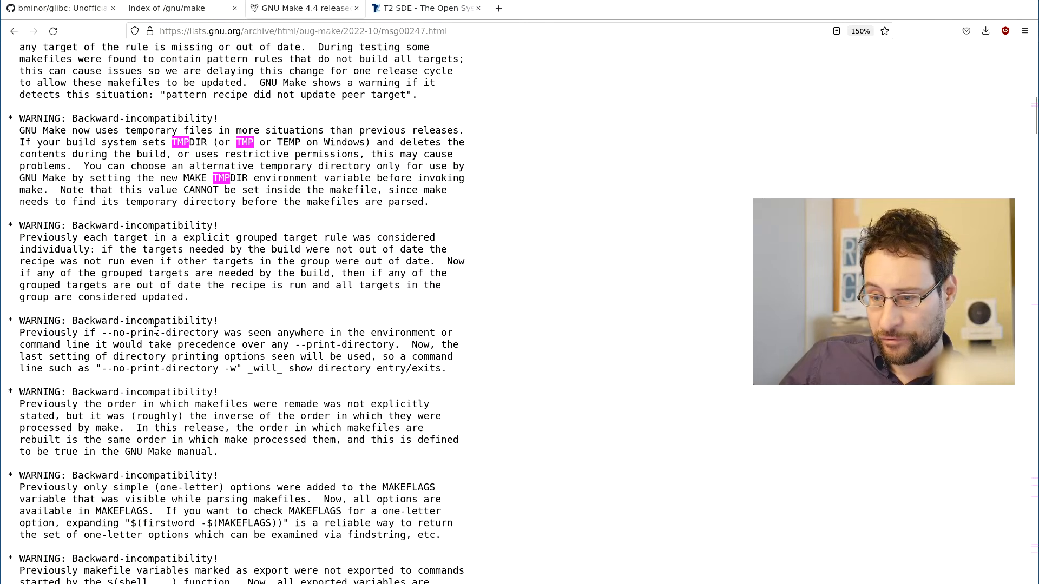
{"action": "mouse_move", "coordinate": [176, 337]}
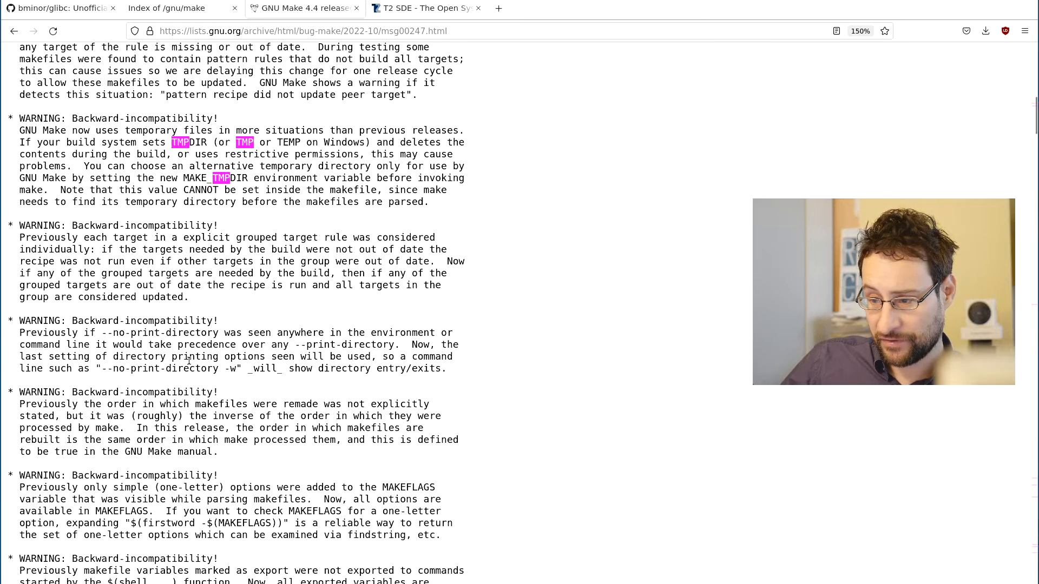
Scroll down through the new feature entries to the start of the changelog.
{"action": "scroll", "scroll_direction": "down", "scroll_amount": 3}
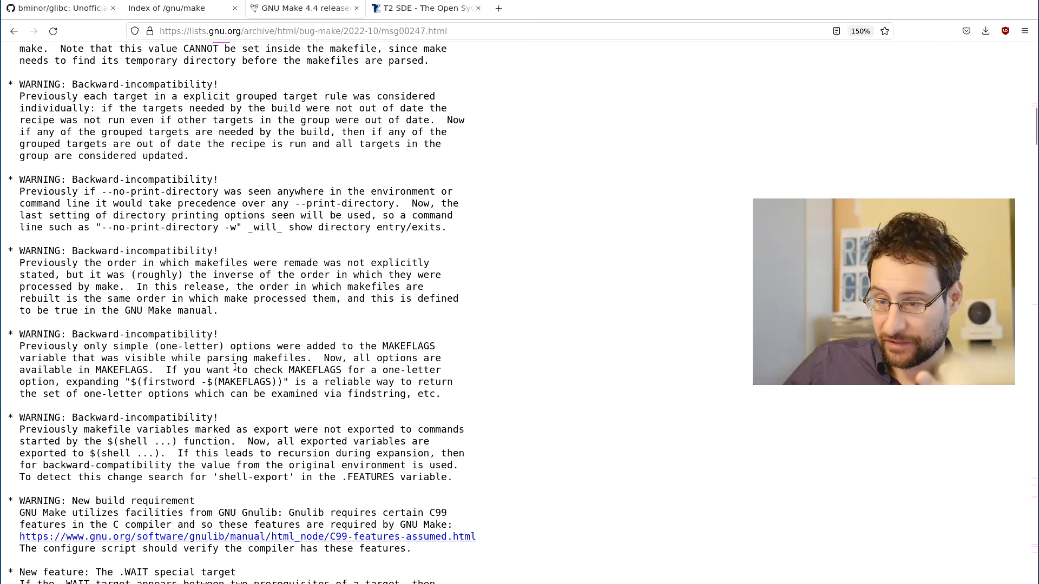
{"action": "scroll", "scroll_direction": "down", "scroll_amount": 3}
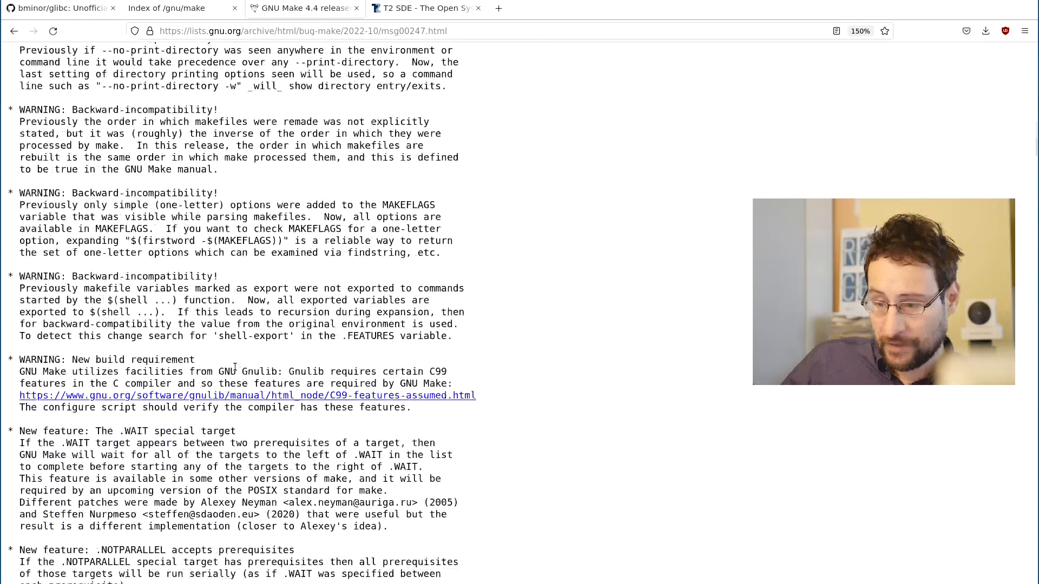
{"action": "scroll", "scroll_direction": "down", "scroll_amount": 3}
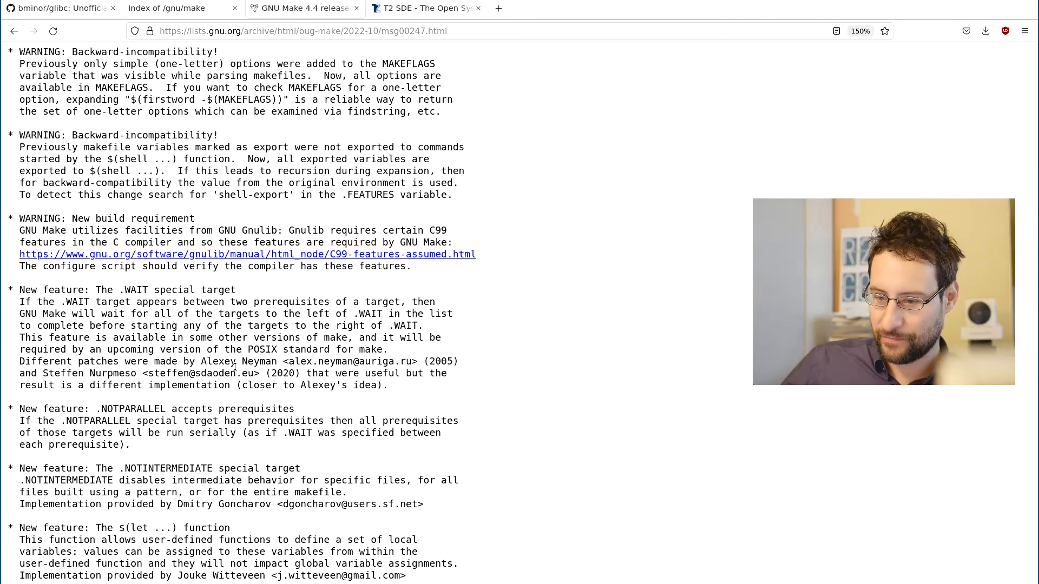
{"action": "scroll", "scroll_direction": "down", "scroll_amount": 3}
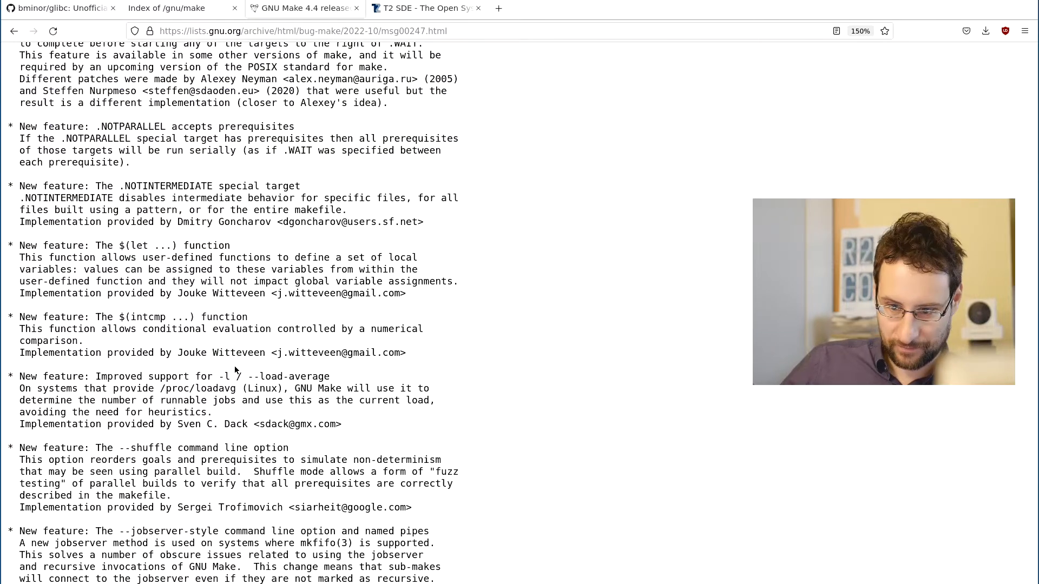
{"action": "scroll", "scroll_direction": "down", "scroll_amount": 3}
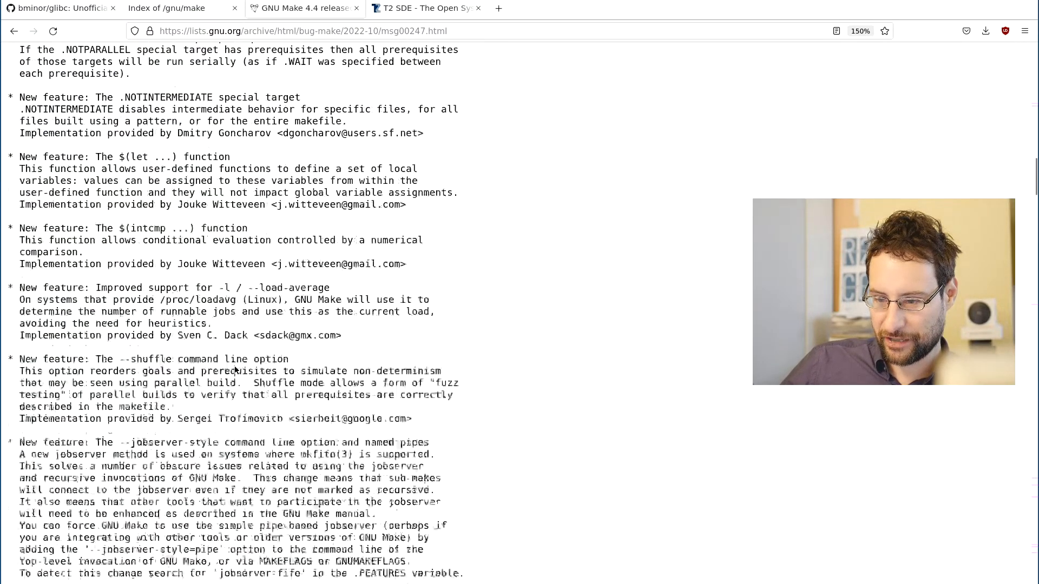
{"action": "scroll", "scroll_direction": "down", "scroll_amount": 3}
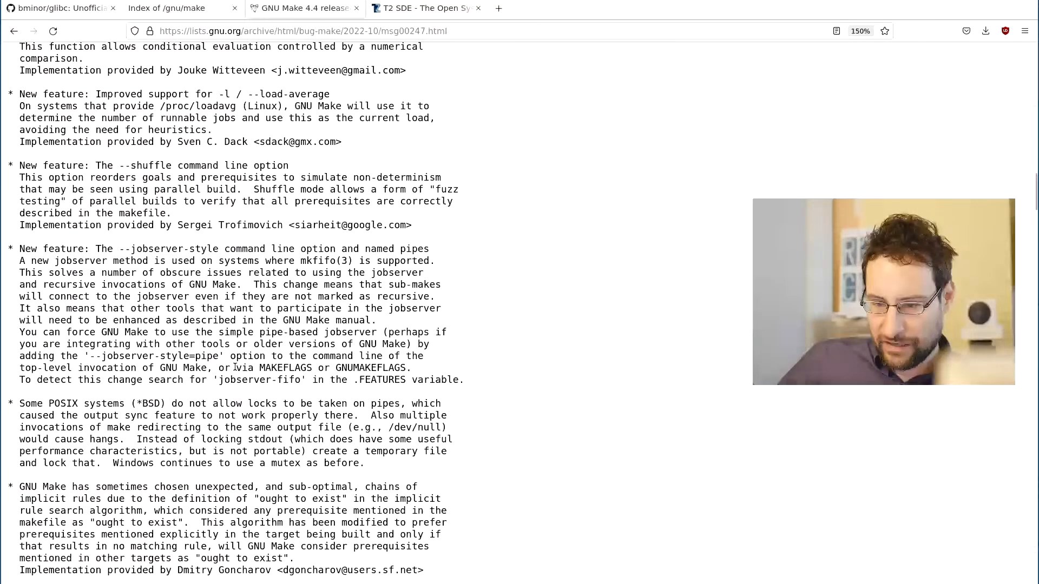
{"action": "scroll", "scroll_direction": "down", "scroll_amount": 3}
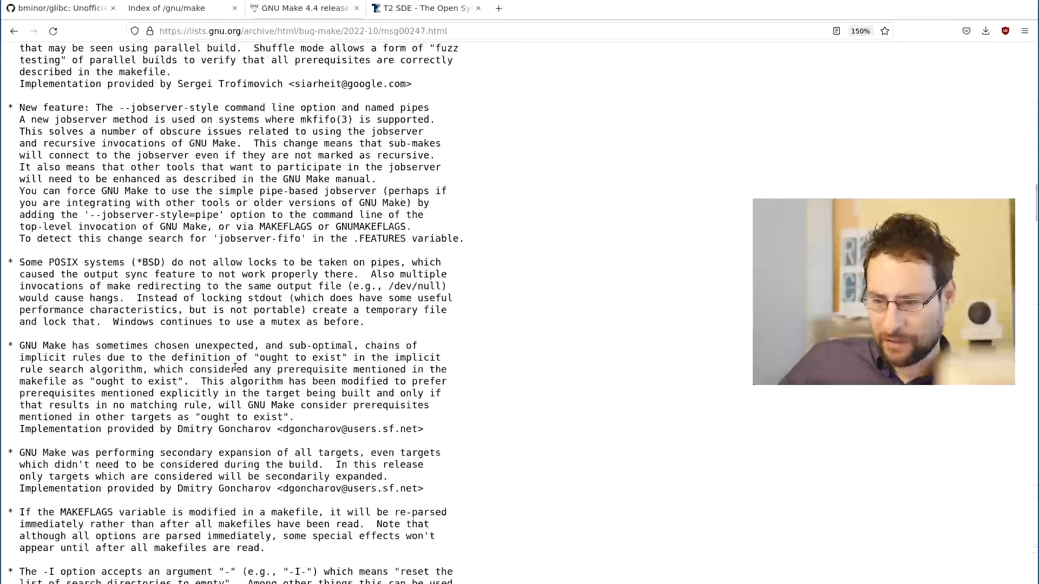
{"action": "scroll", "scroll_direction": "down", "scroll_amount": 3}
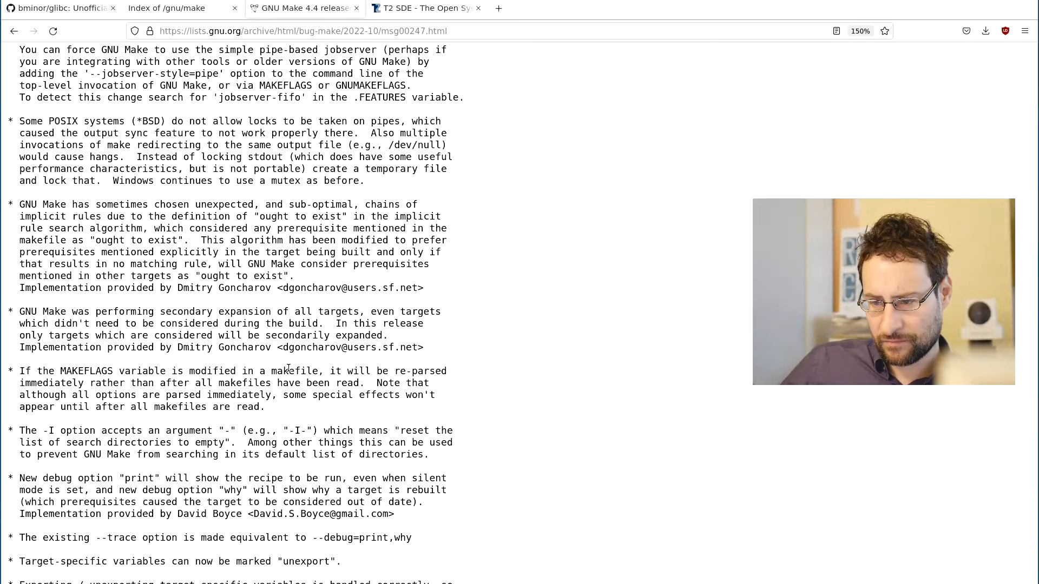
{"action": "scroll", "scroll_direction": "down", "scroll_amount": 3}
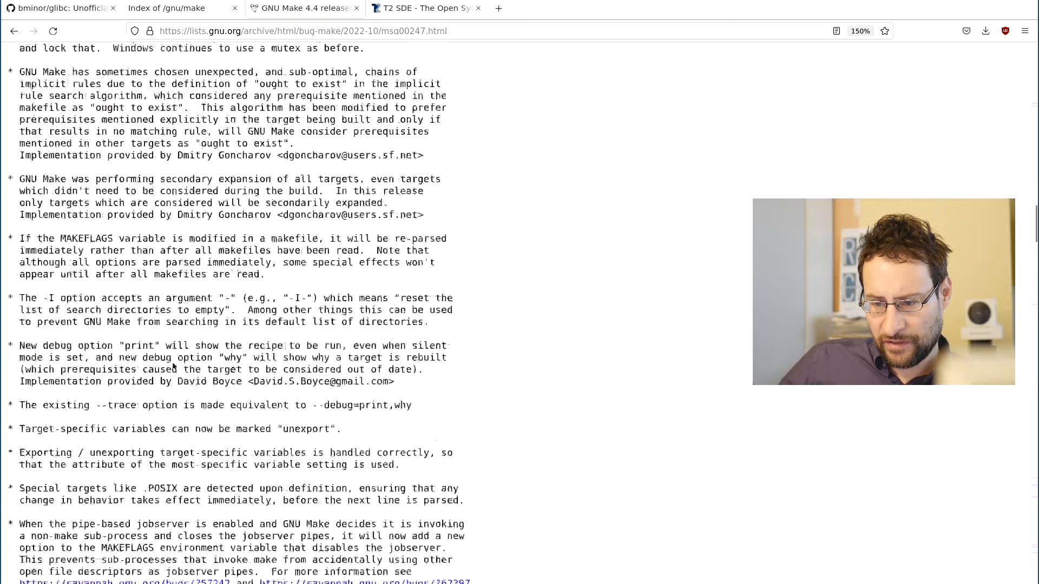
{"action": "scroll", "scroll_direction": "down", "scroll_amount": 3}
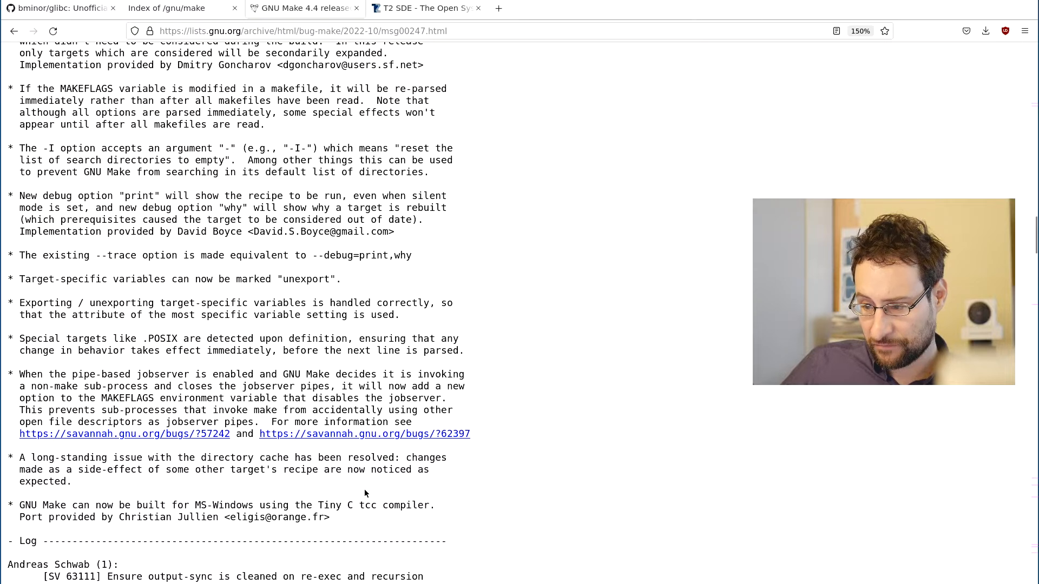
{"action": "mouse_move", "coordinate": [131, 464]}
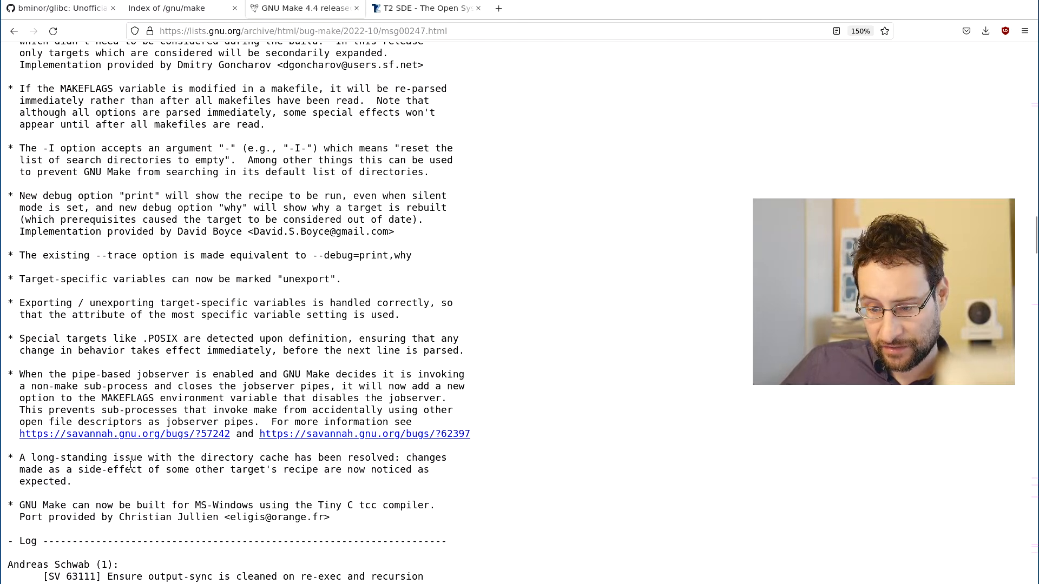
{"action": "mouse_move", "coordinate": [251, 487]}
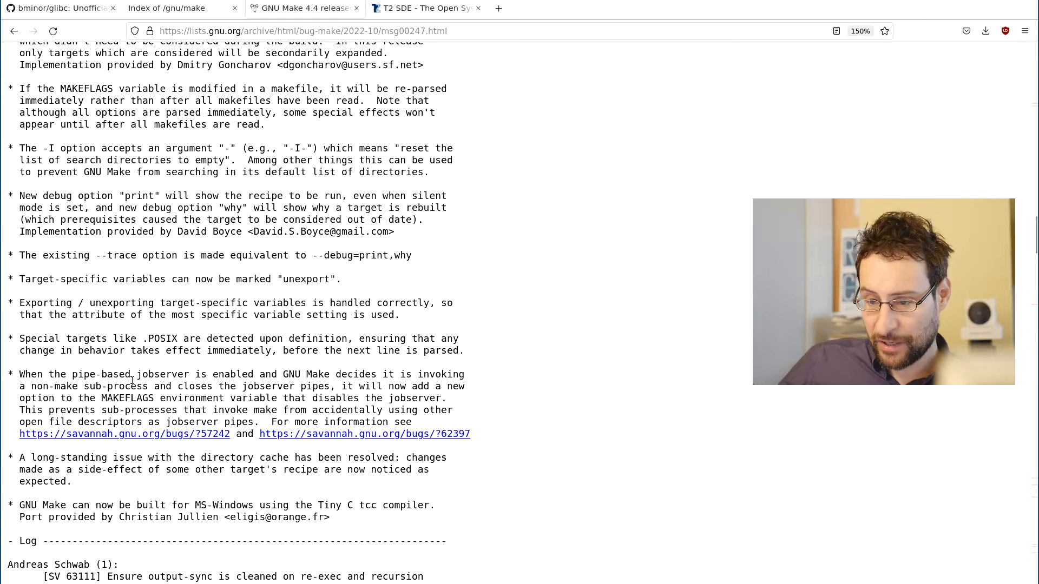
{"action": "mouse_move", "coordinate": [294, 402]}
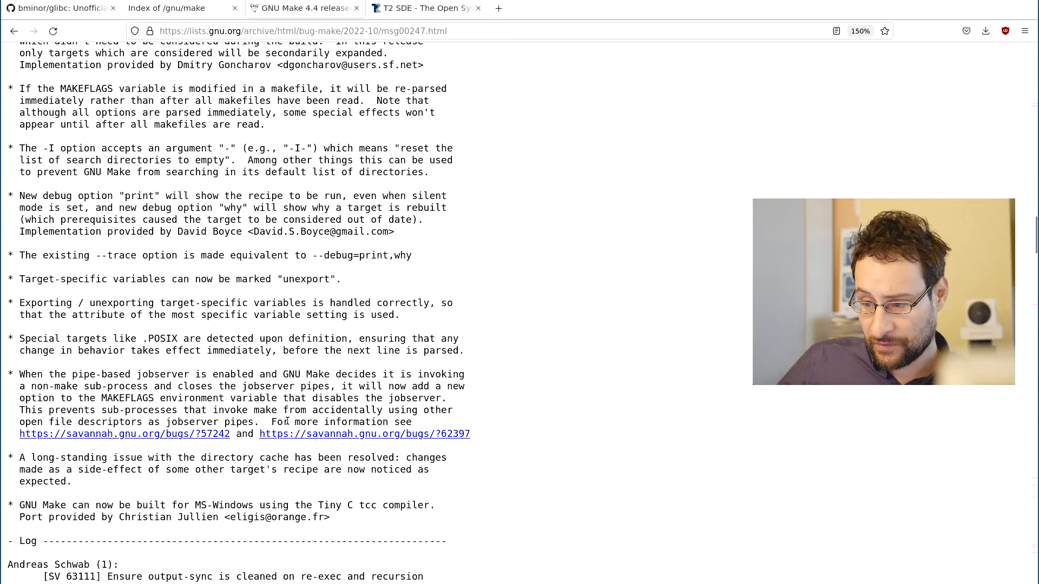
{"action": "mouse_move", "coordinate": [176, 444]}
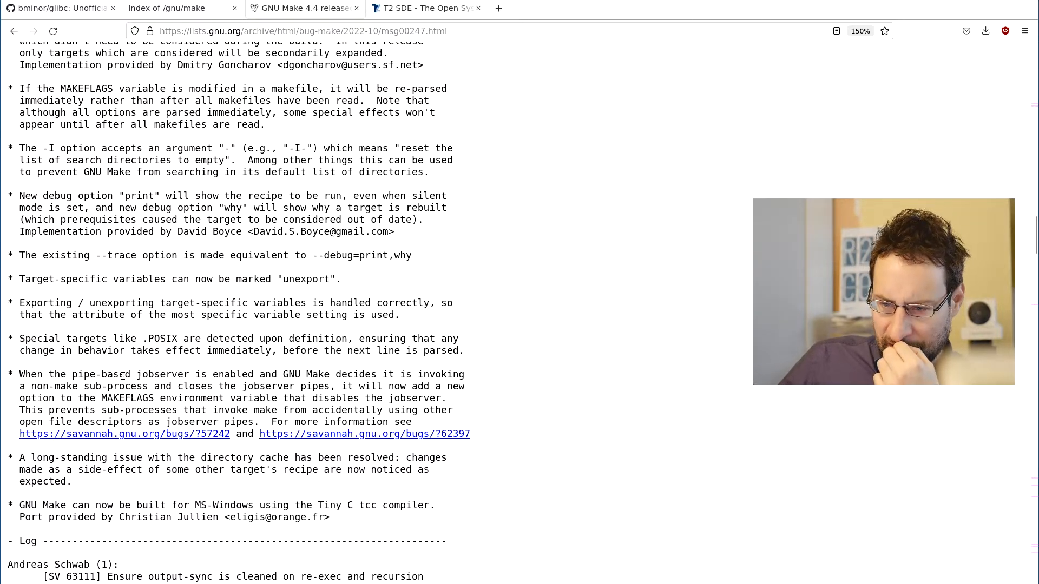
{"action": "mouse_move", "coordinate": [154, 391]}
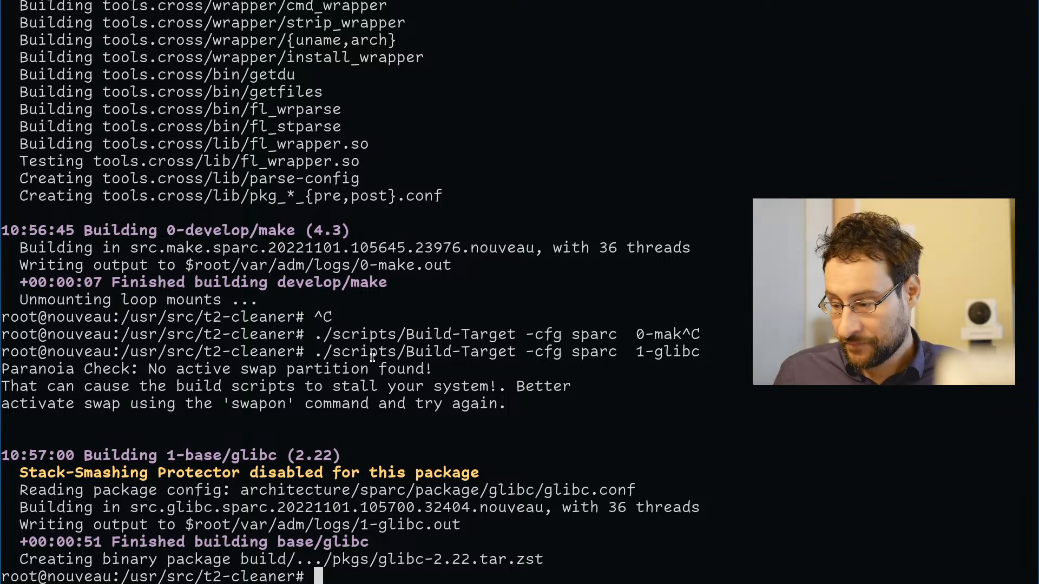
Revert package/develop/make/make.desc via svn and start the microblaze 1-glibc build.
{"action": "type", "text": "svn revert  package/develop/make/make.desc"}
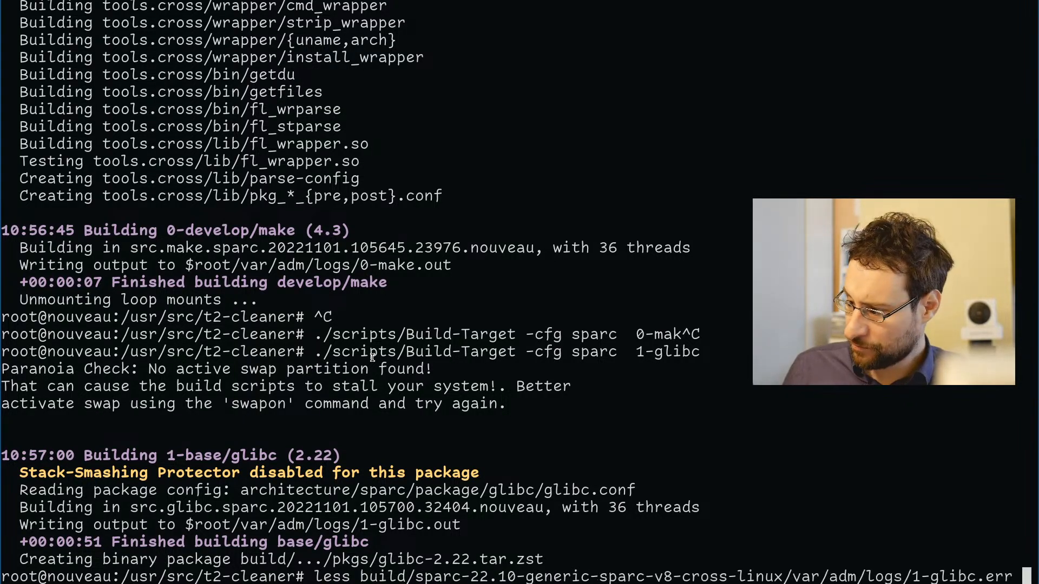
{"action": "type", "text": "./scripts/Build-Target -cfg sparc  0-make"}
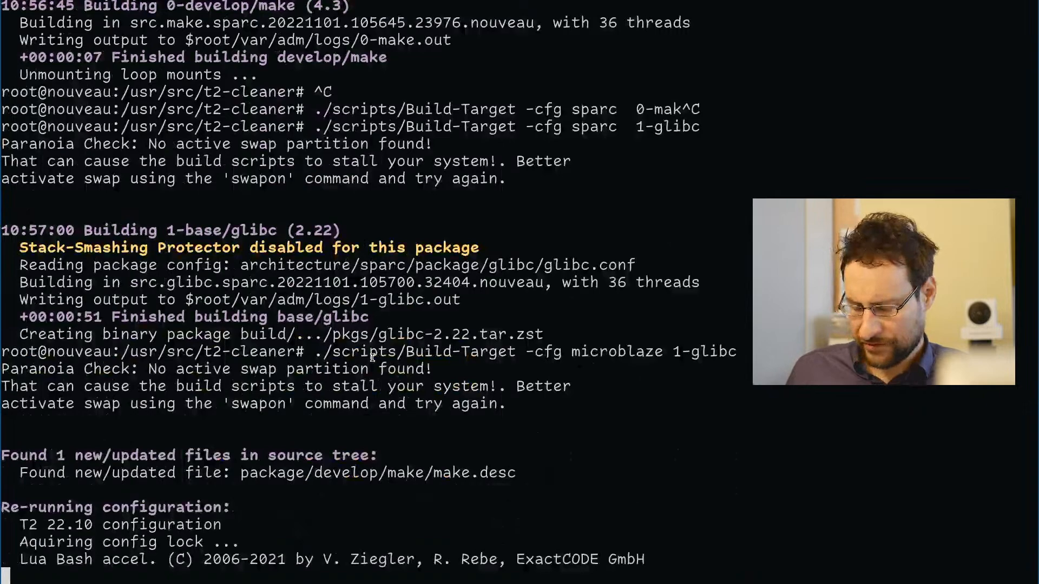
Run ./scripts/Build-Target -cfg microblaze 0-make to rebuild make 4.3 after glibc aborts.
{"action": "scroll", "scroll_direction": "down", "scroll_amount": 3}
{"action": "type", "text": "./scripts/Build-Target -cfg microblaze"}
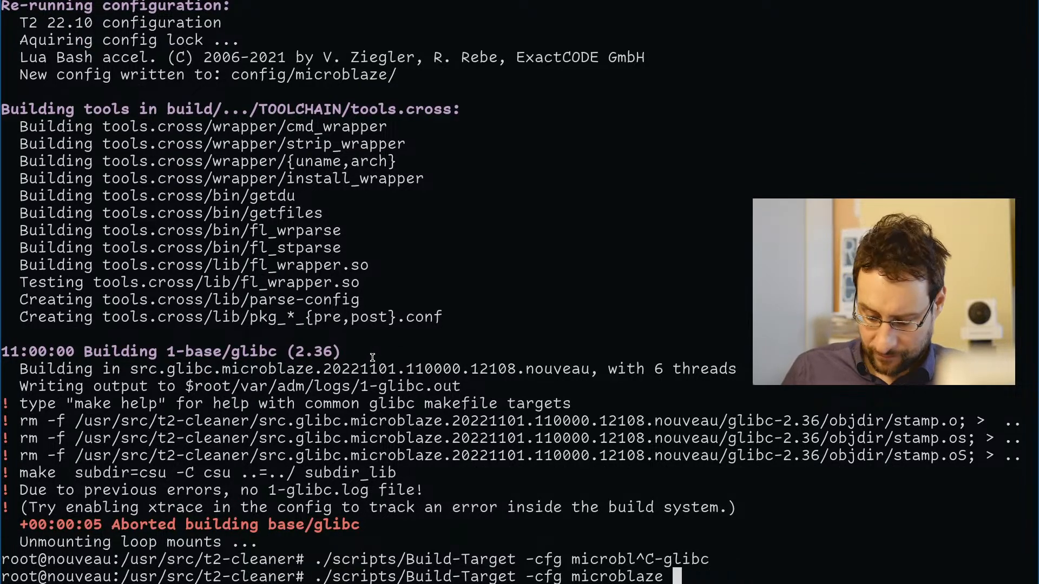
{"action": "type", "text": "0-make"}
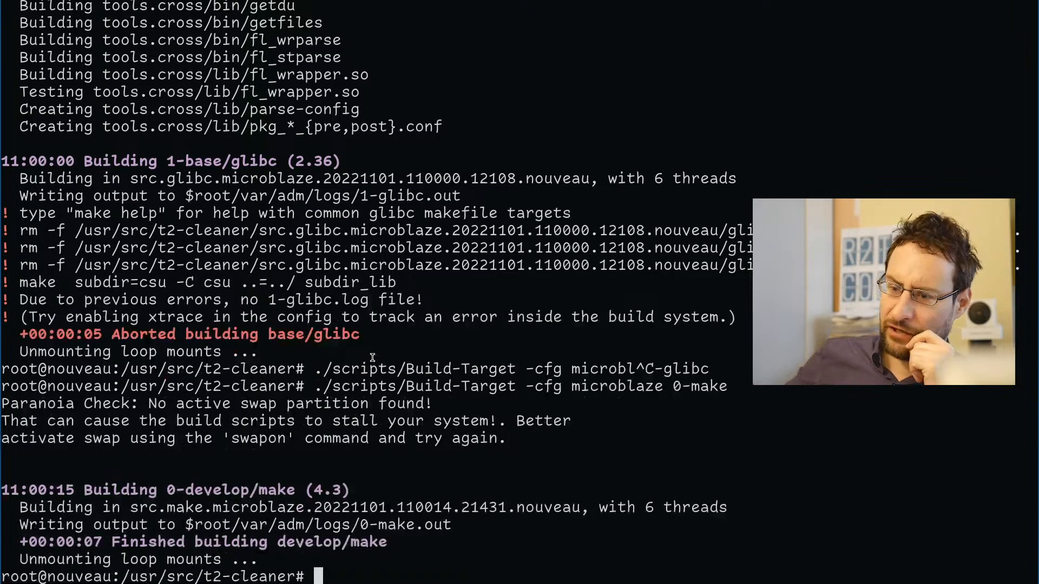
Build glibc 2.36 for microblaze via ./scripts/Build-Target -cfg microblaze 1-glibc until its binary package is created.
{"action": "type", "text": "./scripts/Build-Target -cfg microblaze 1-glibc"}
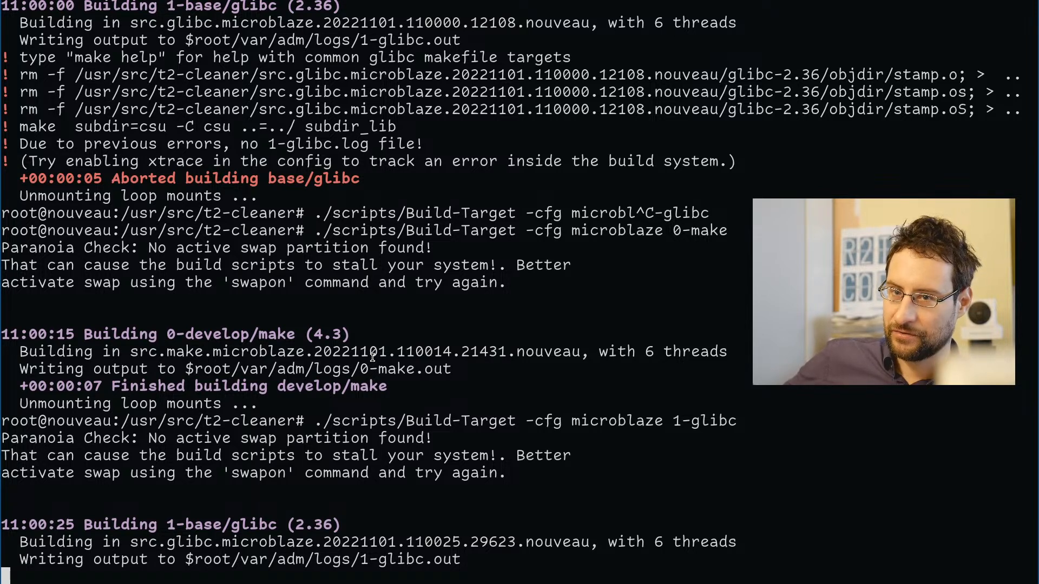
{"action": "scroll", "scroll_direction": "down", "scroll_amount": 3}
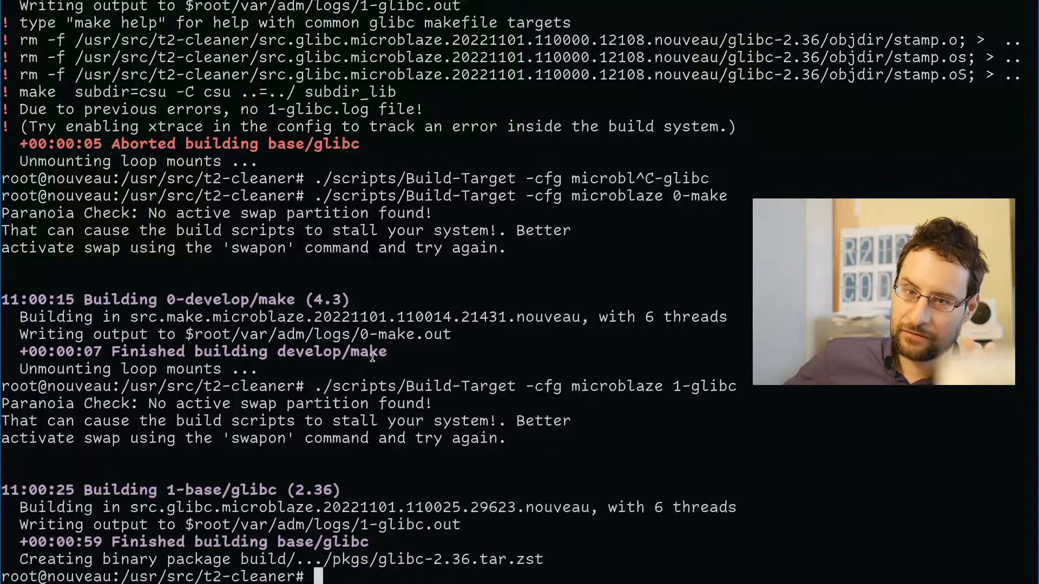